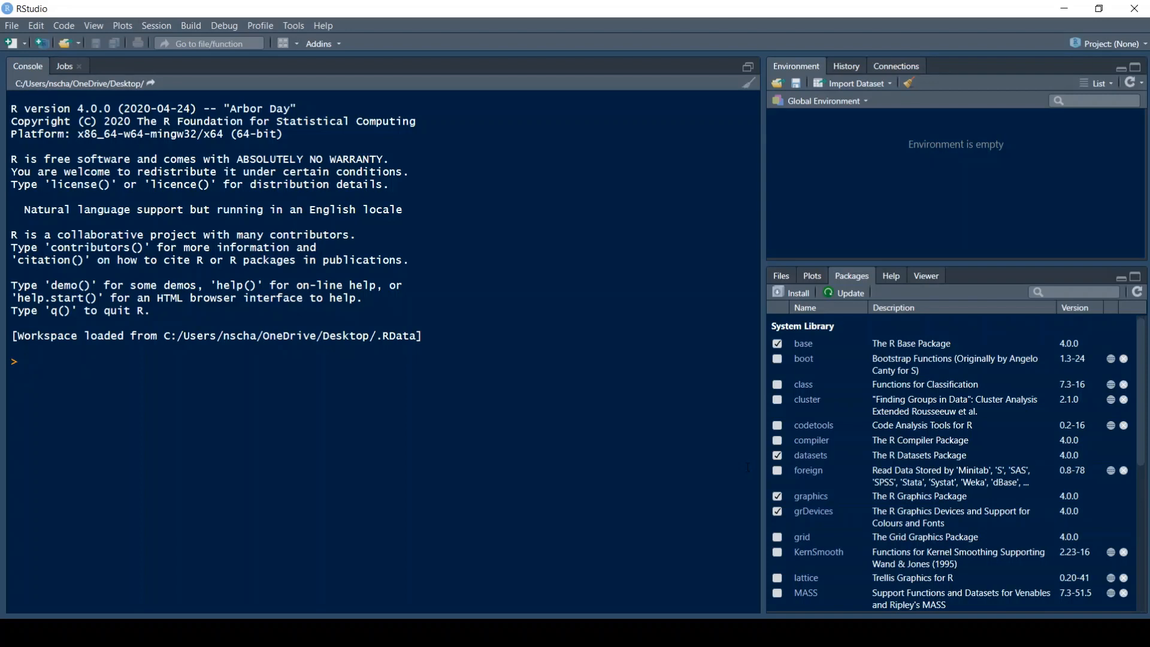
- Echo "string", then check typeof of "string", 2/3 and TRUE: character, double, logical
left_click(25, 361)
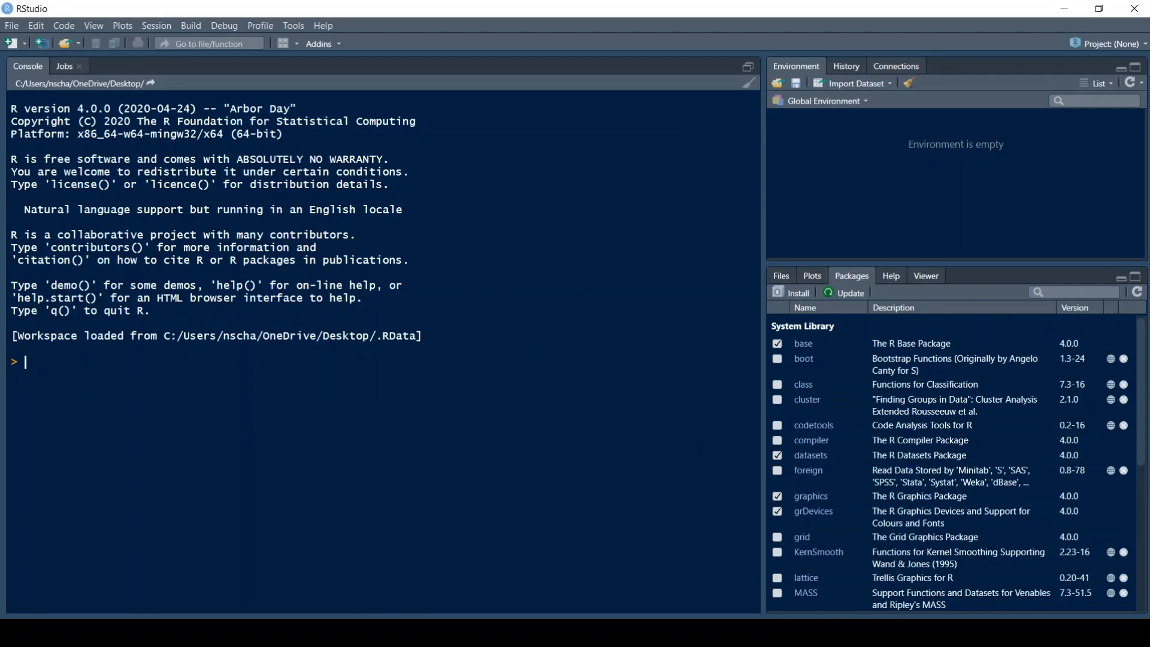
type("\"s\"")
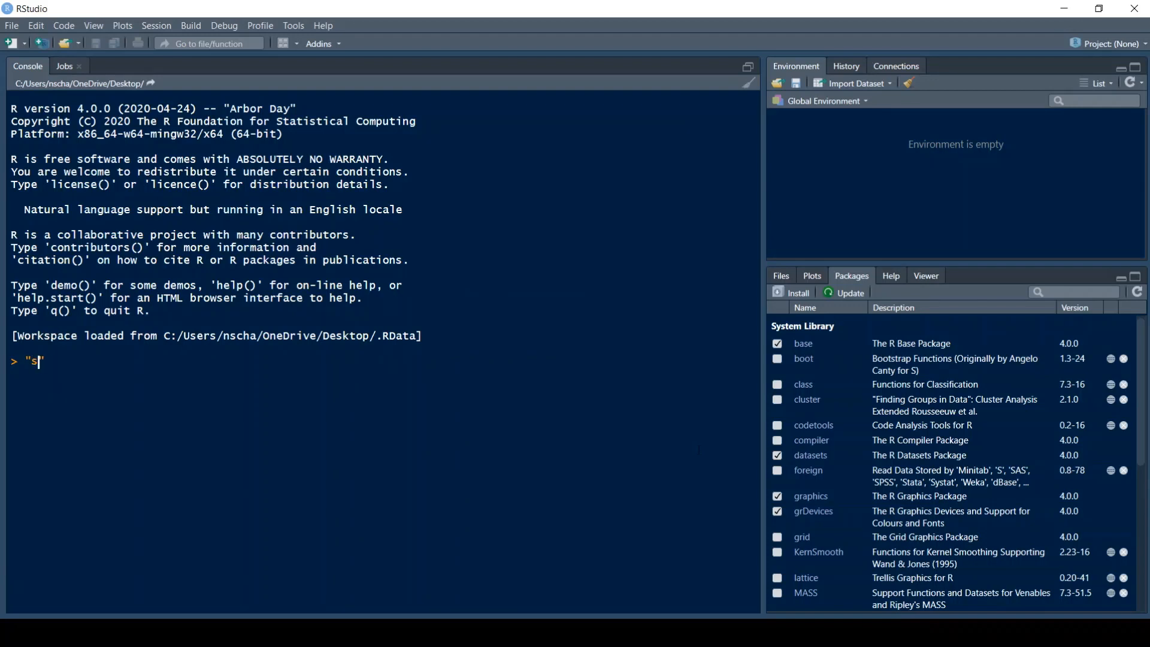
type("tring")
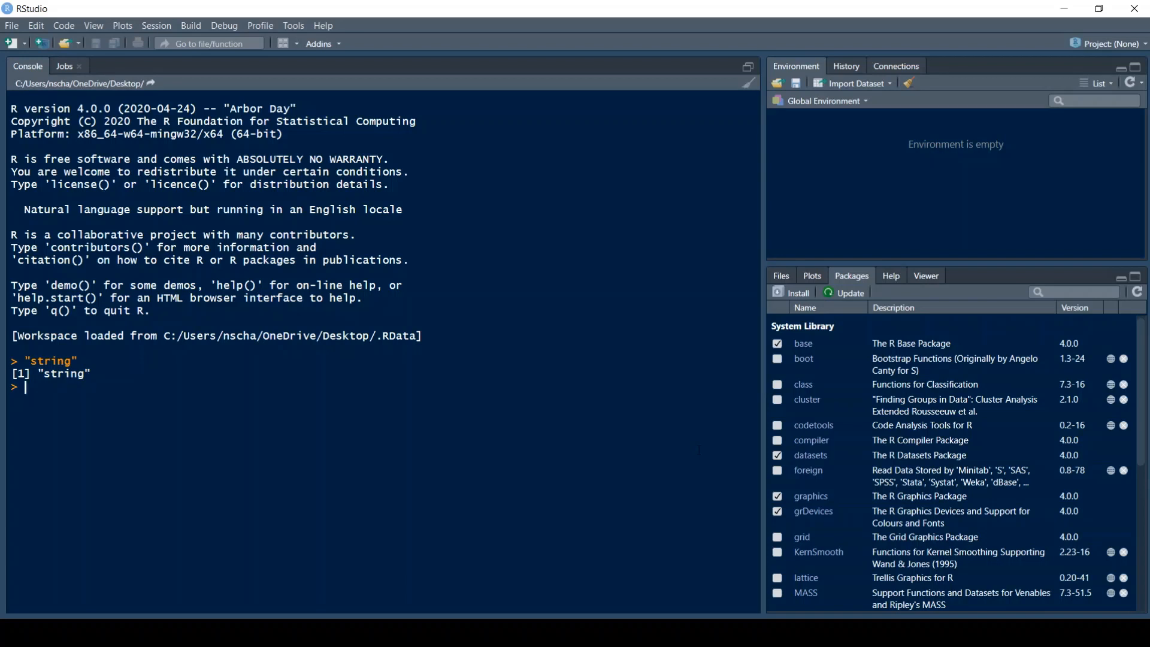
type("typeof(s")
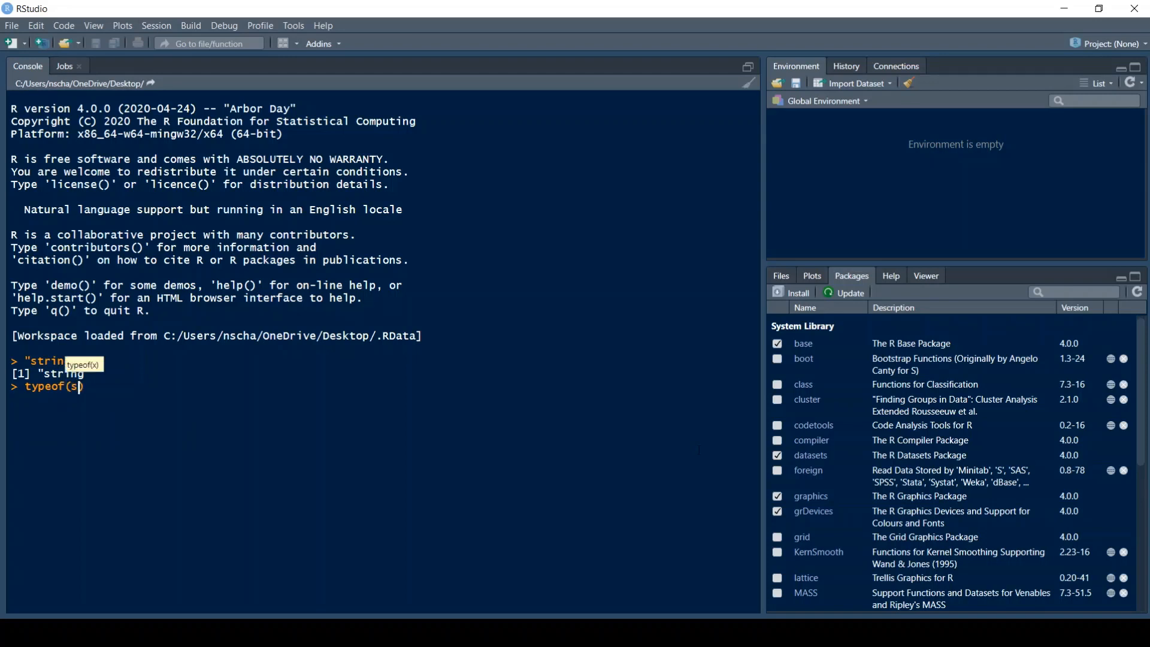
type("\"string\")")
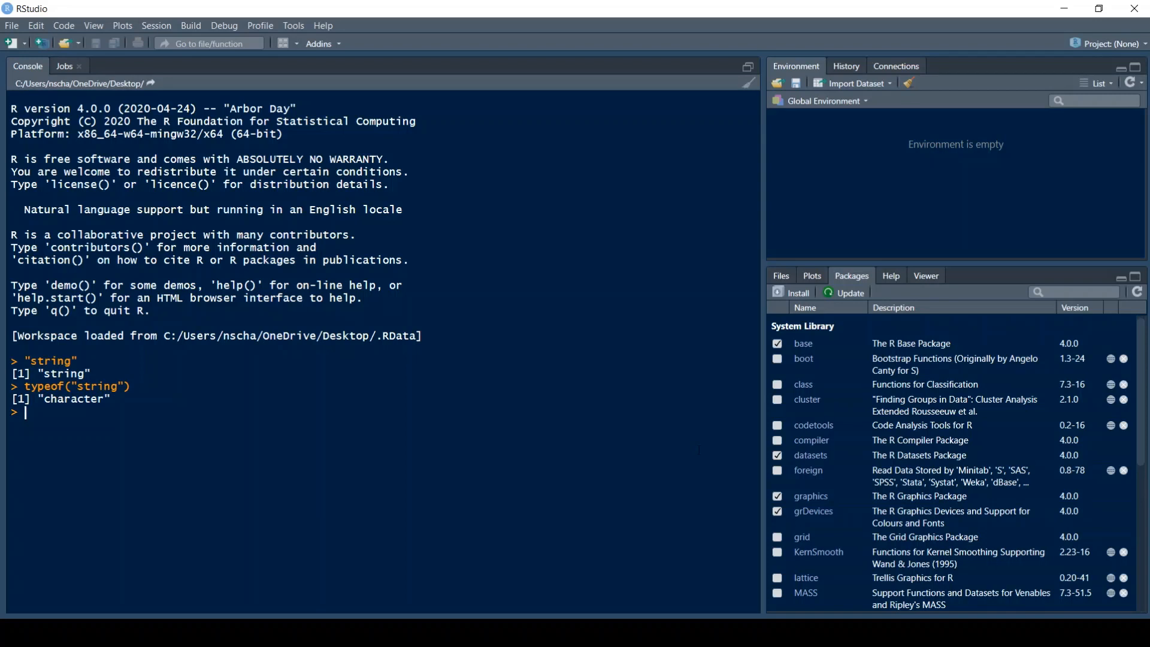
type("typeof(2/3")
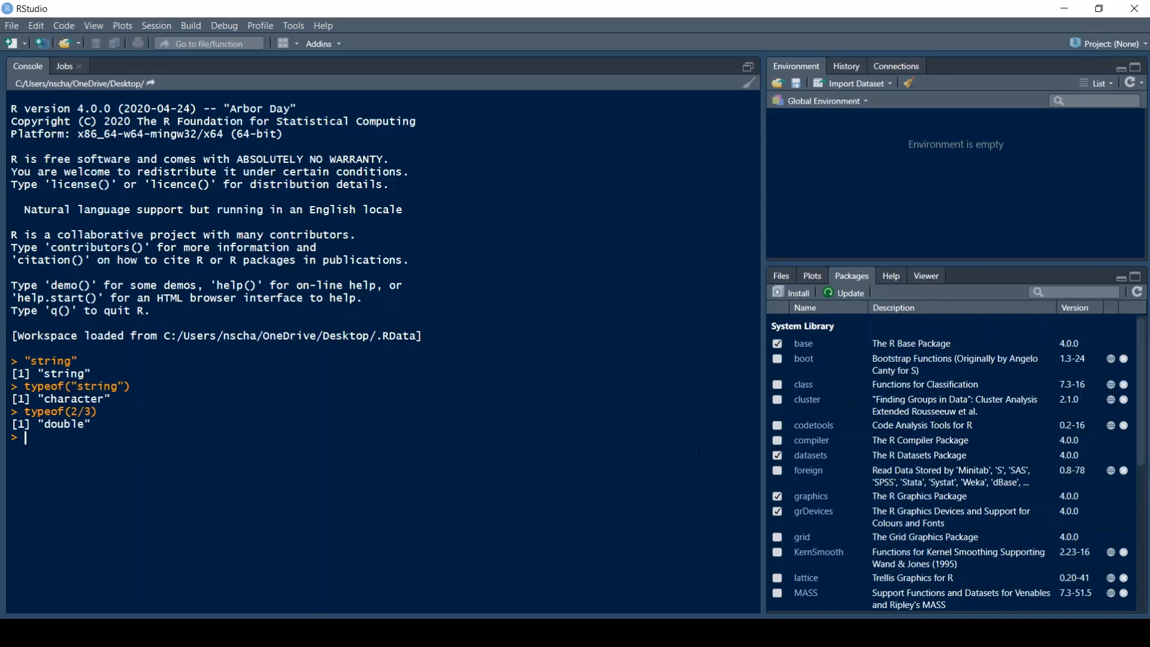
type("t")
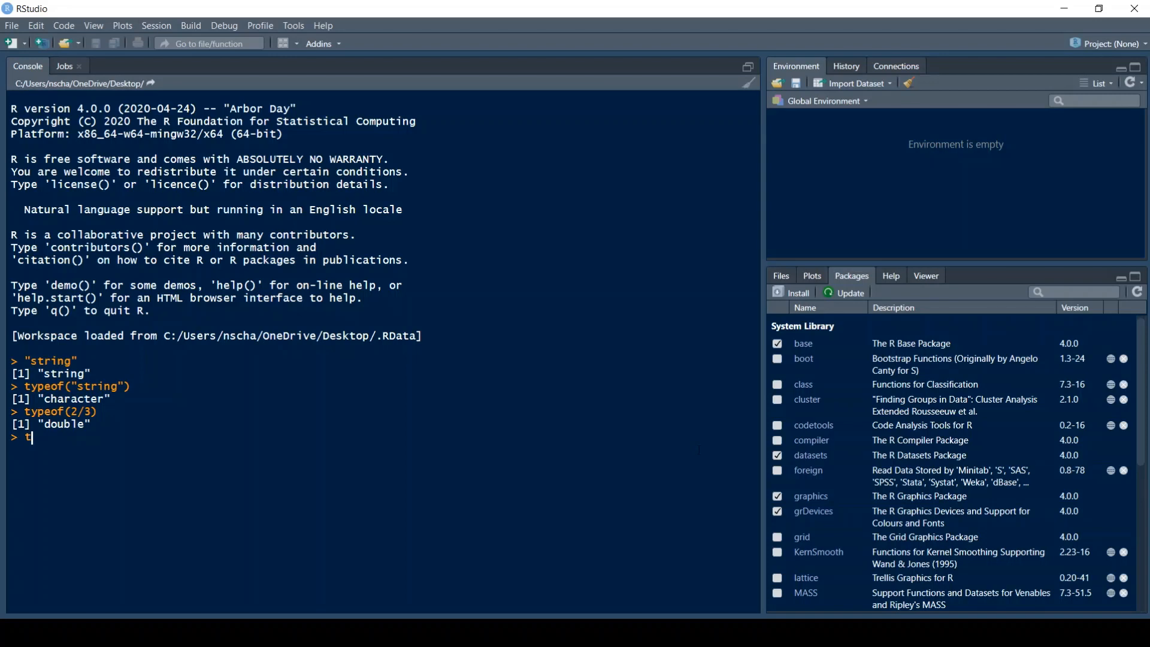
type("ypeof")
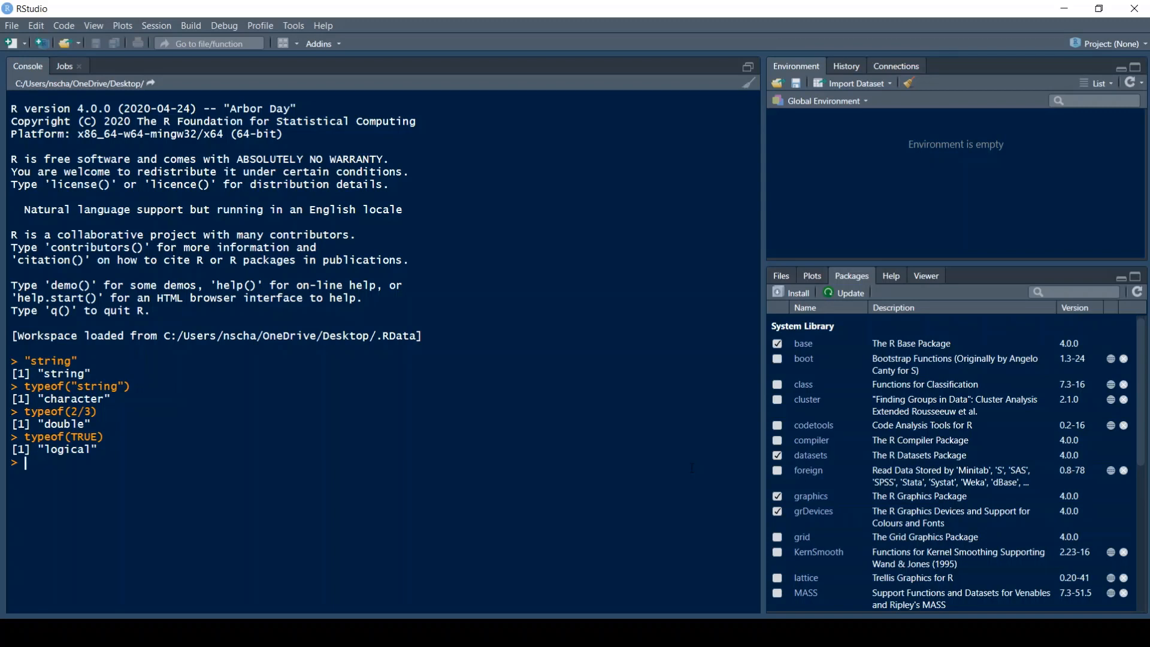
- Run c(1, 2, 3) to print the numeric vector 1 2 3
type("c")
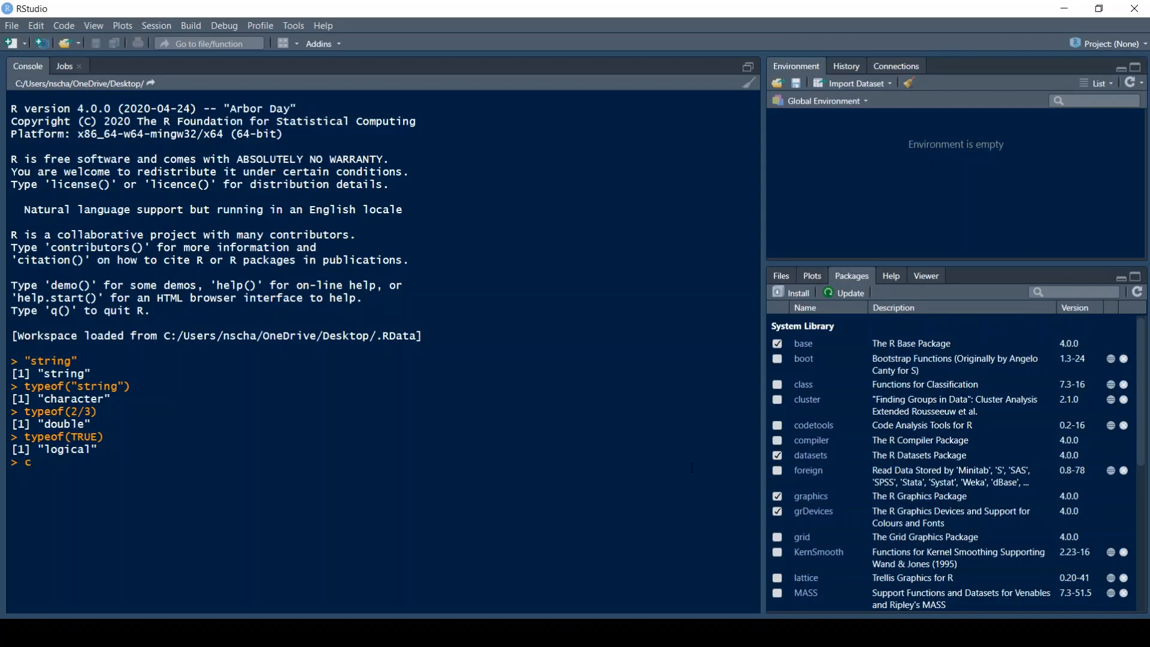
type("()")
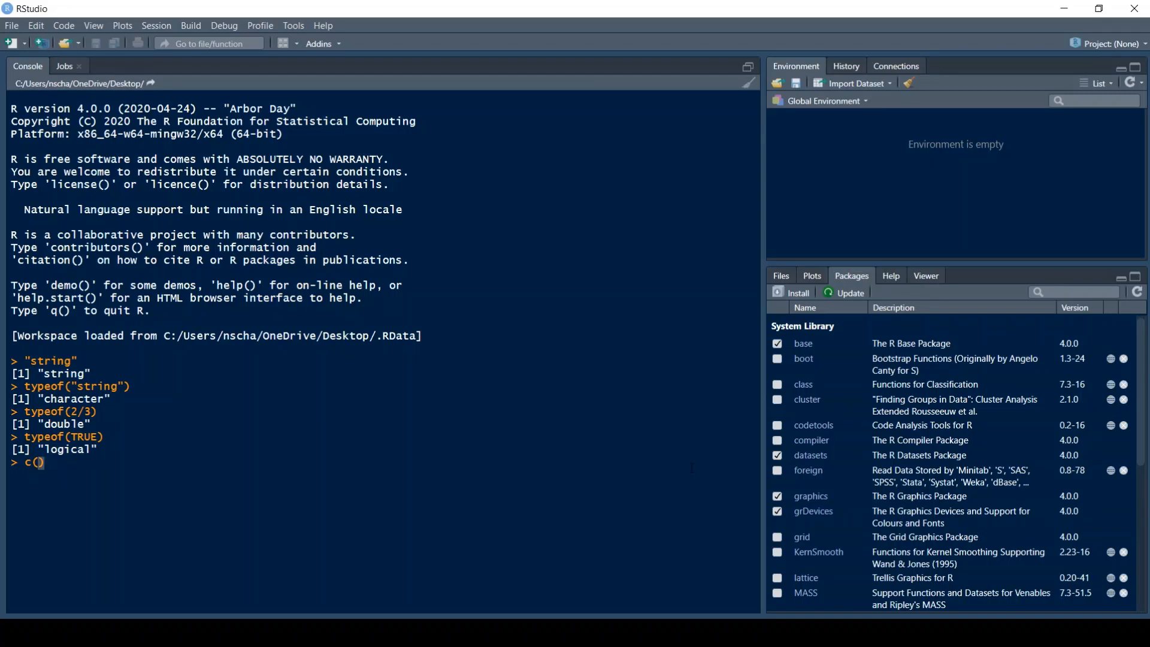
type("1, 2, 3")
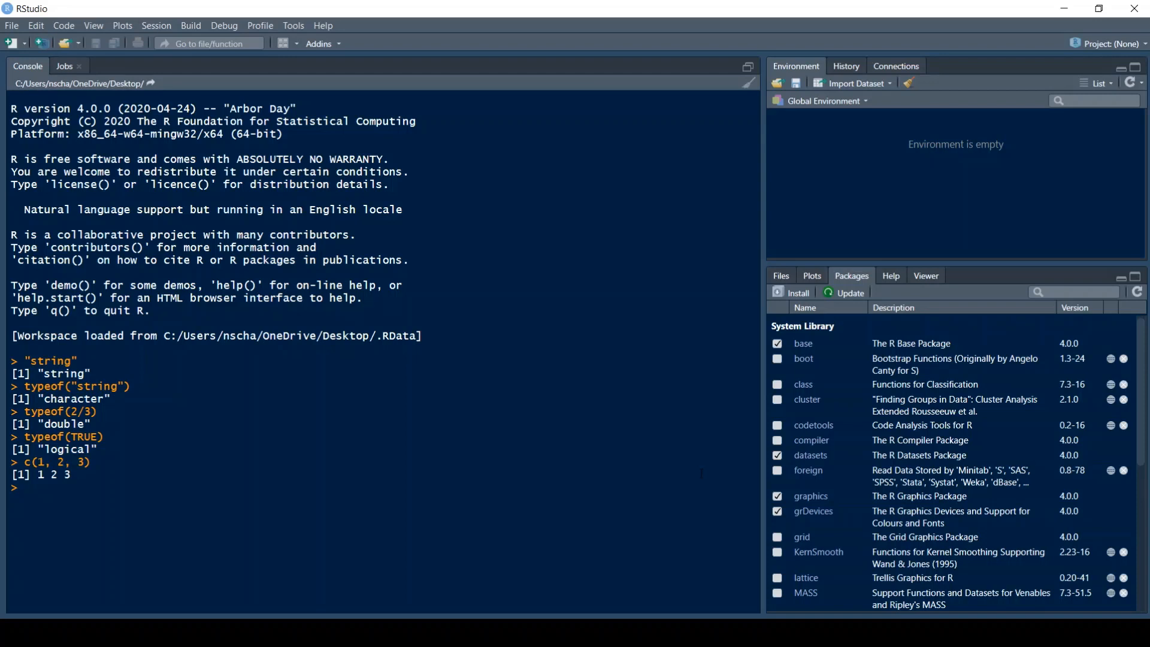
- Run c("male", "female", "diverse") to print the character vector
type("c()")
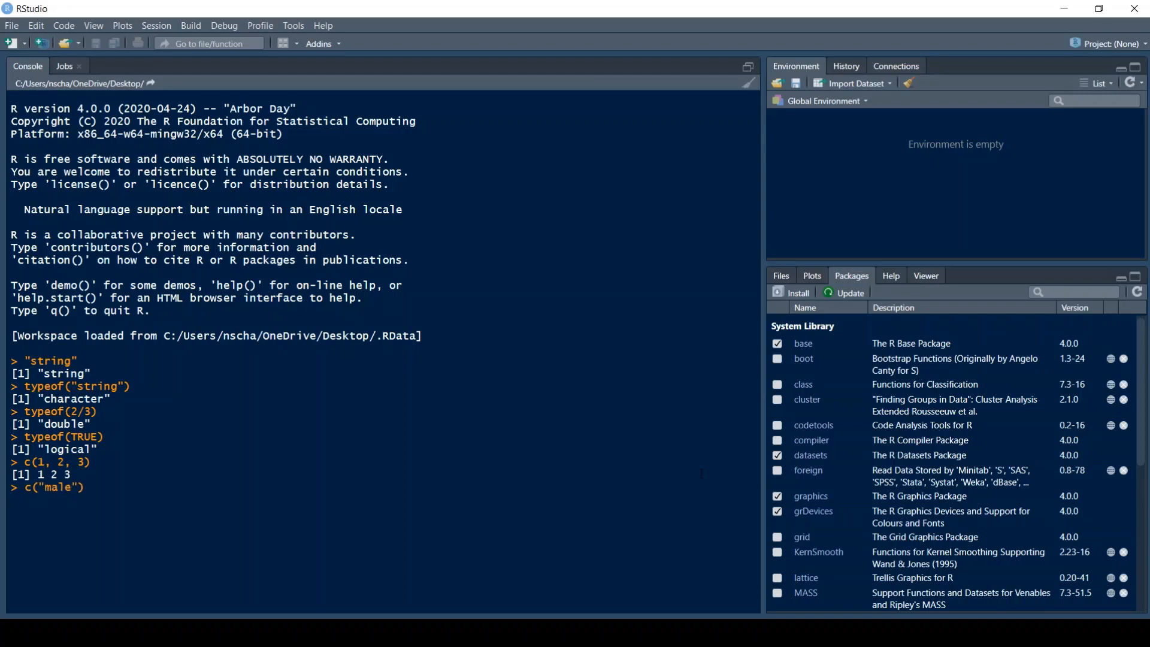
type(", \"female\"")
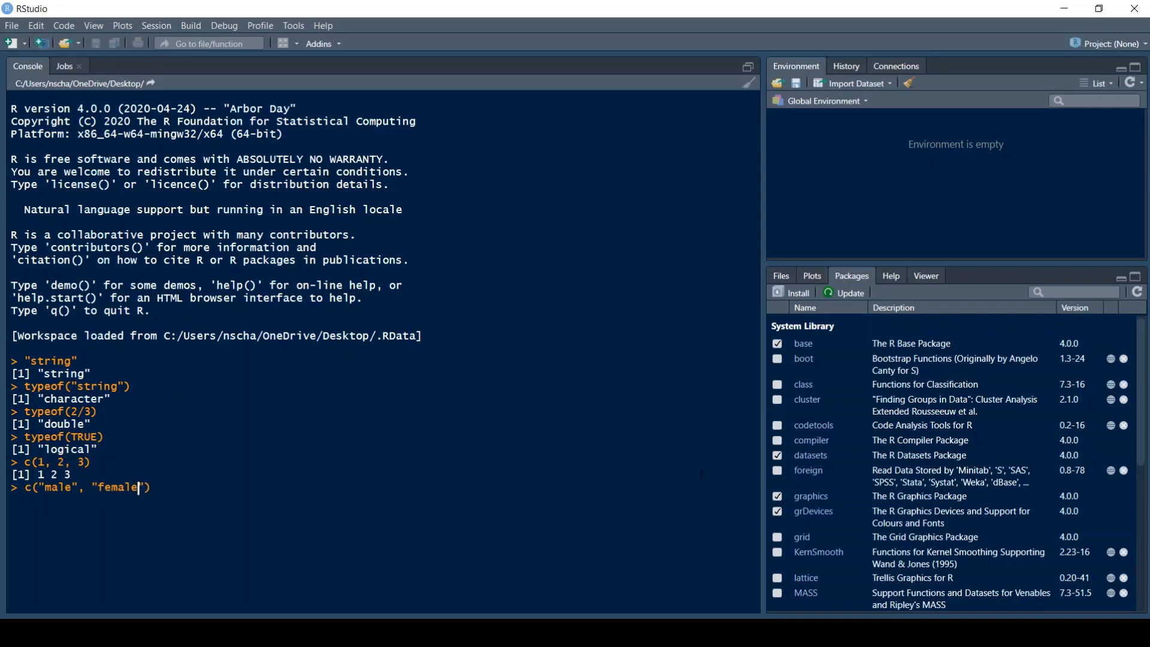
type(", \"diver")
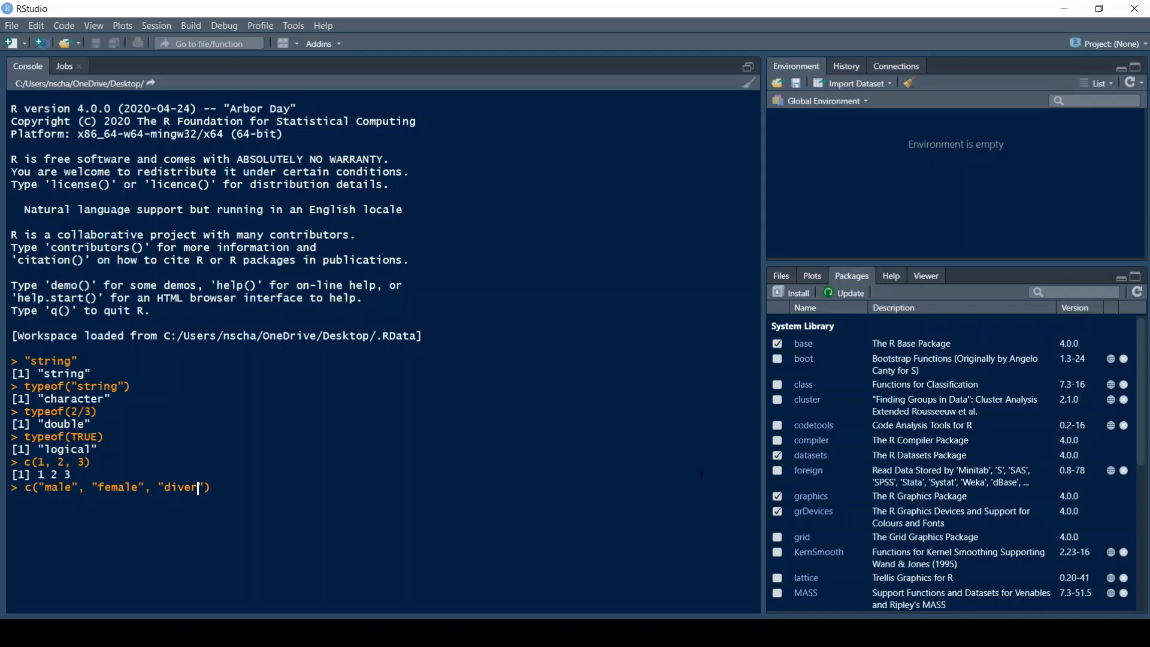
type("se")
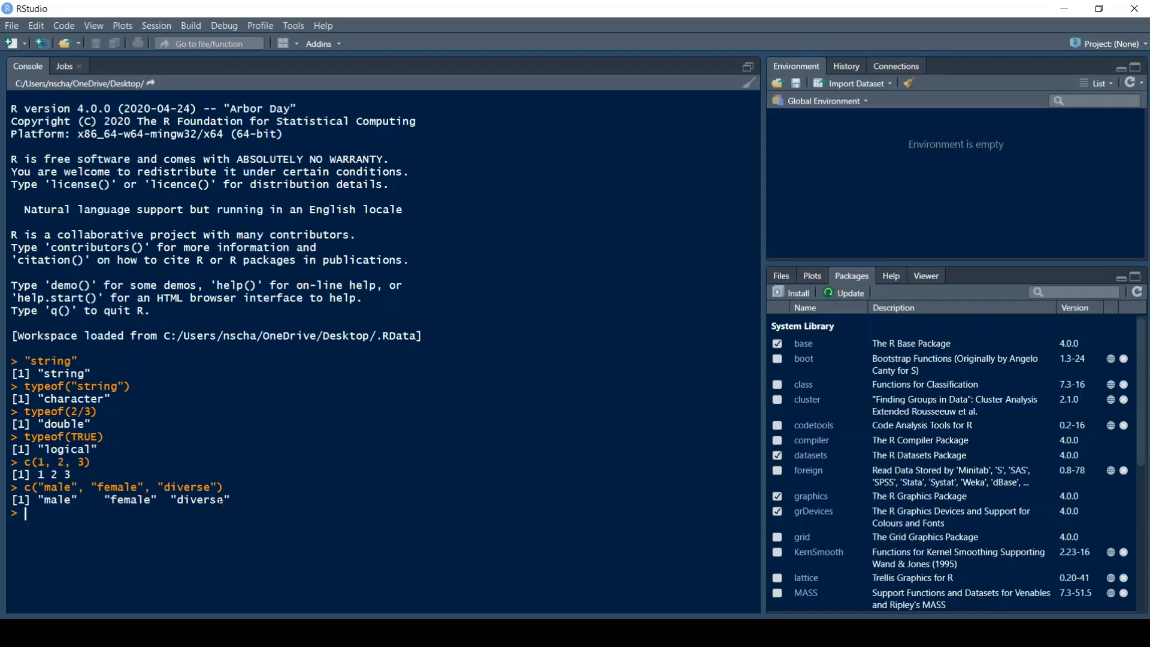
type("c(")
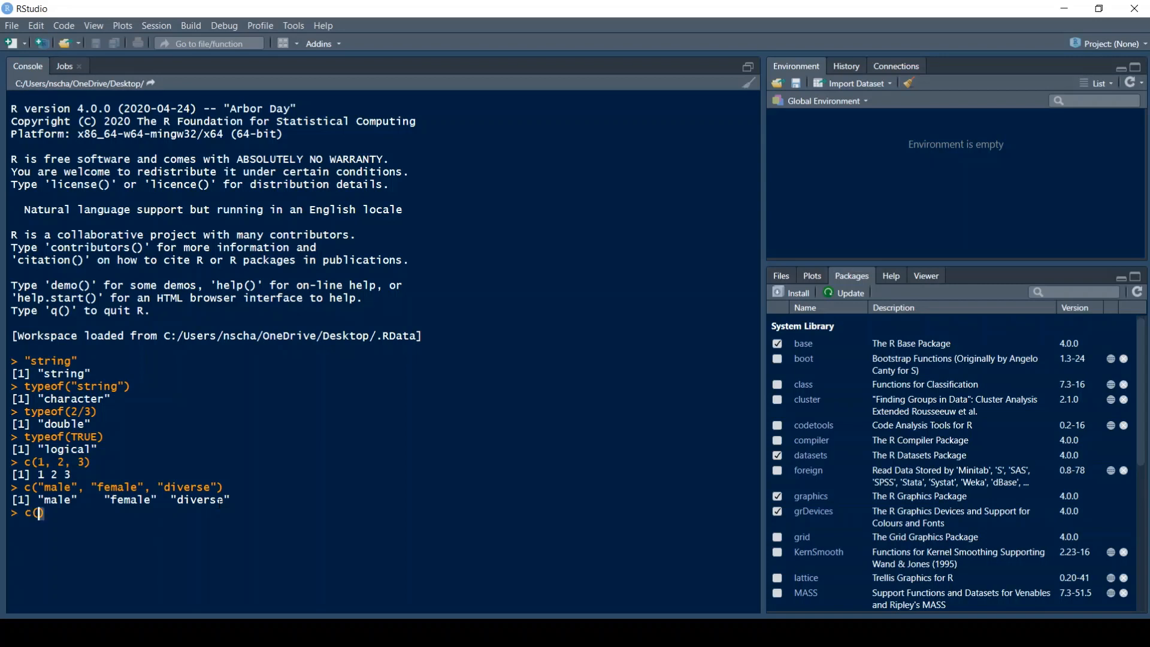
- Run c("string", 3) and confirm typeof(c("string", 3)) returns character
type("\"string\"")
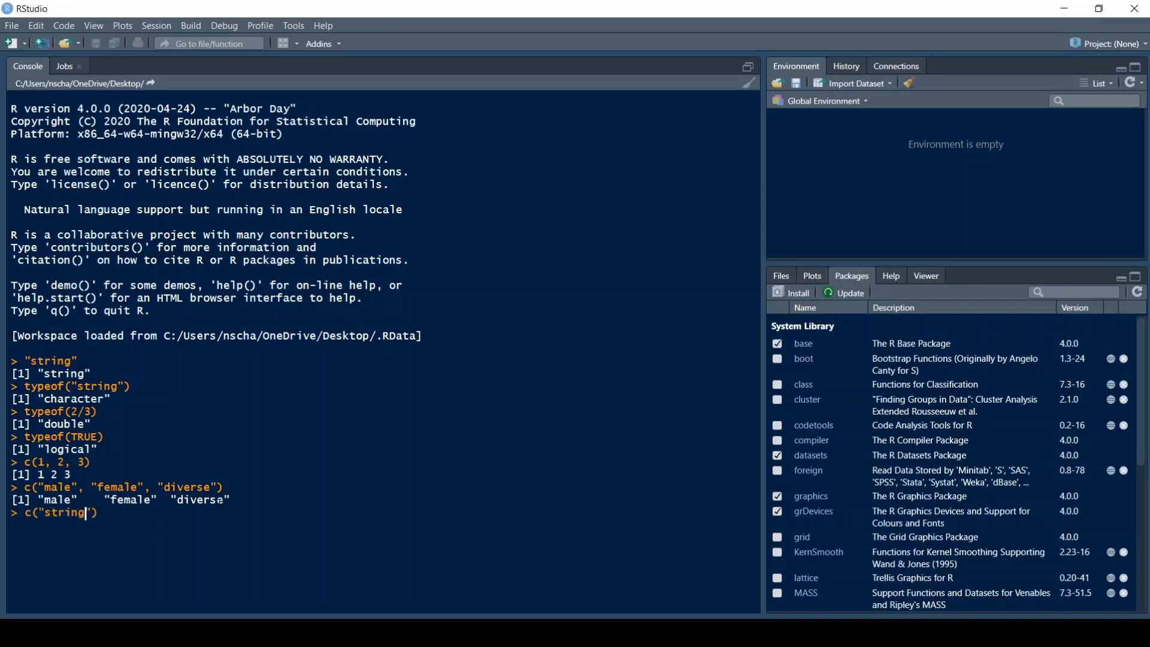
type(", 3")
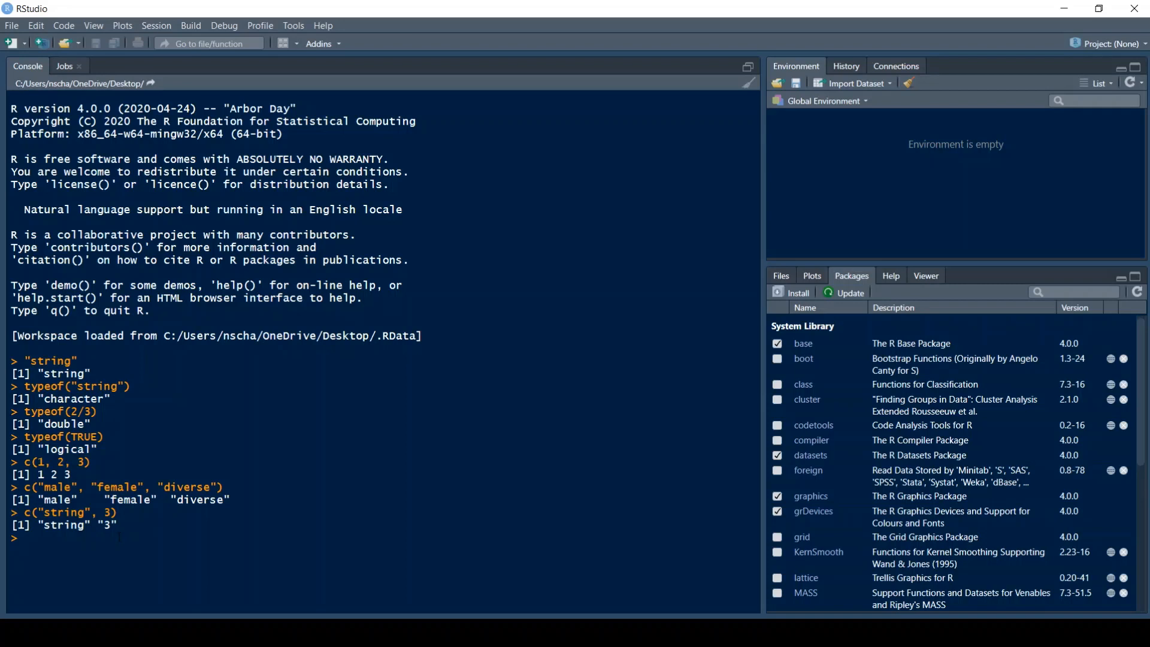
type("typeof(c(")
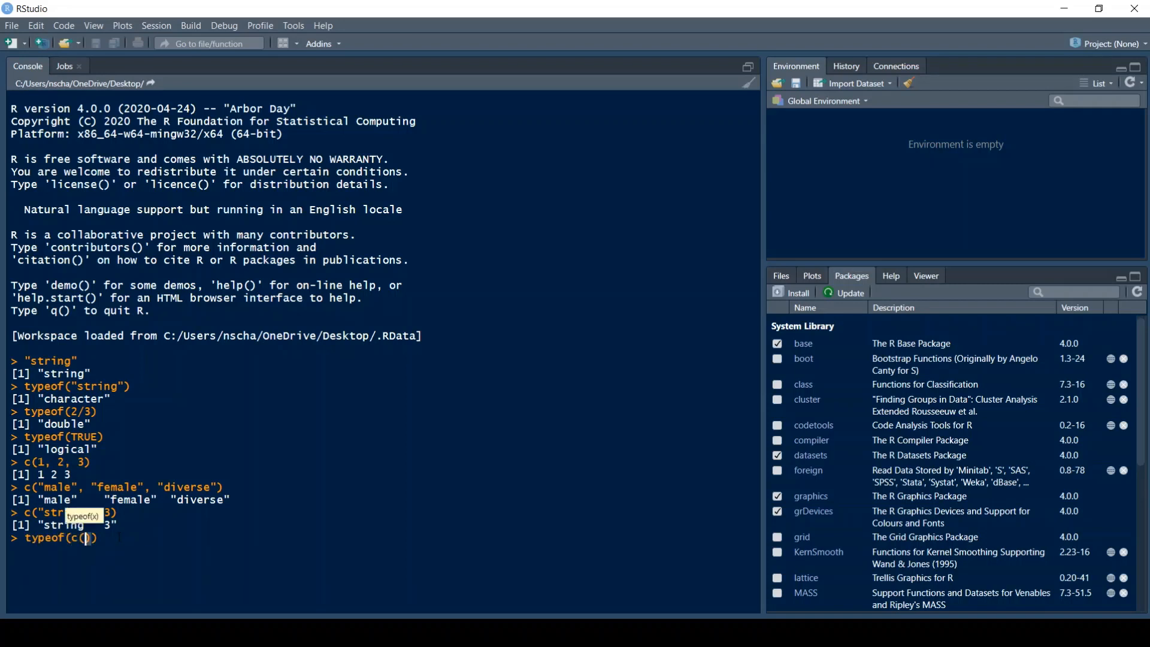
type("\"string\", 3")
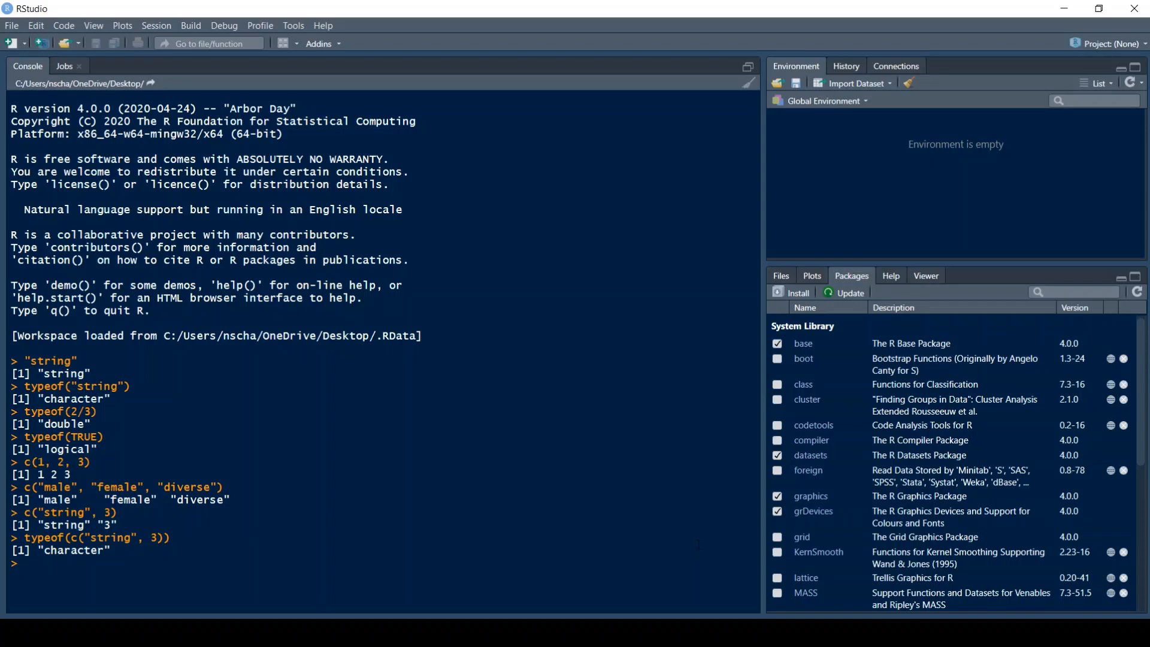
type("1:")
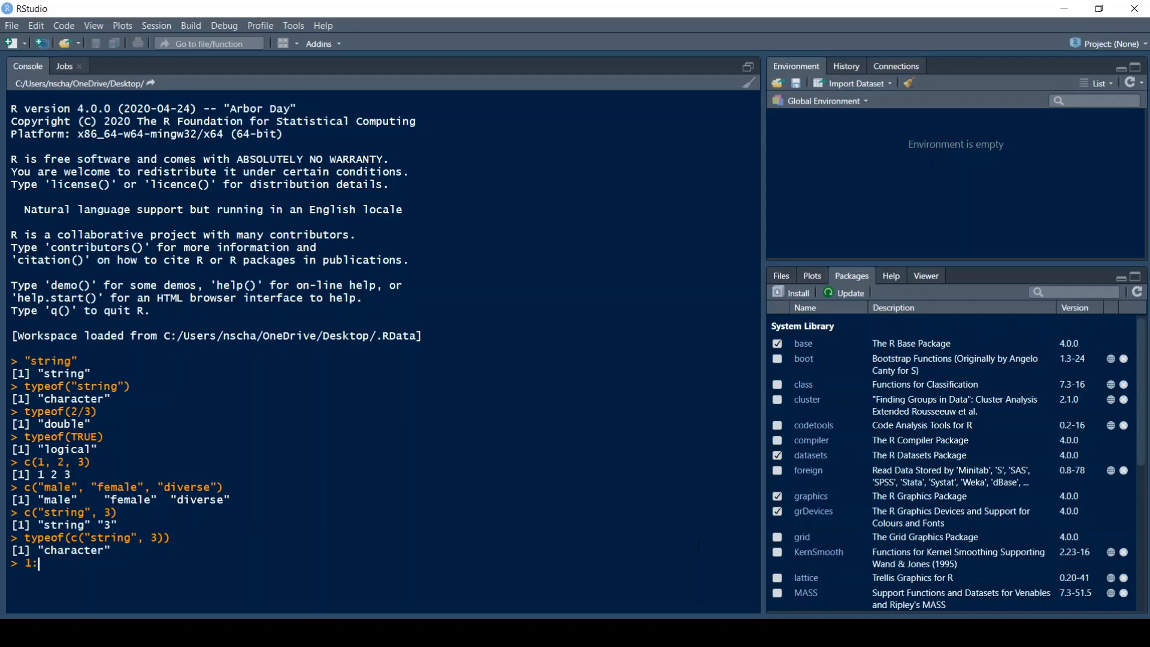
- Print 1:20, assign x <- c(1, 2, 3), and get length(x) as 3
type("20")
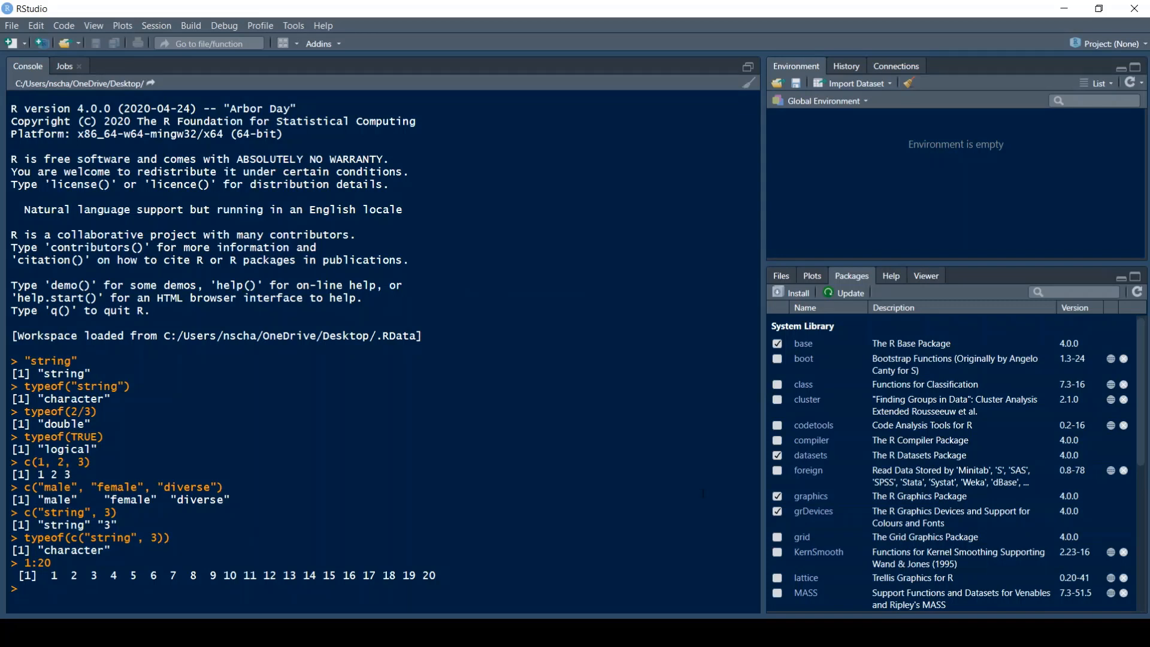
type("x <- c(")
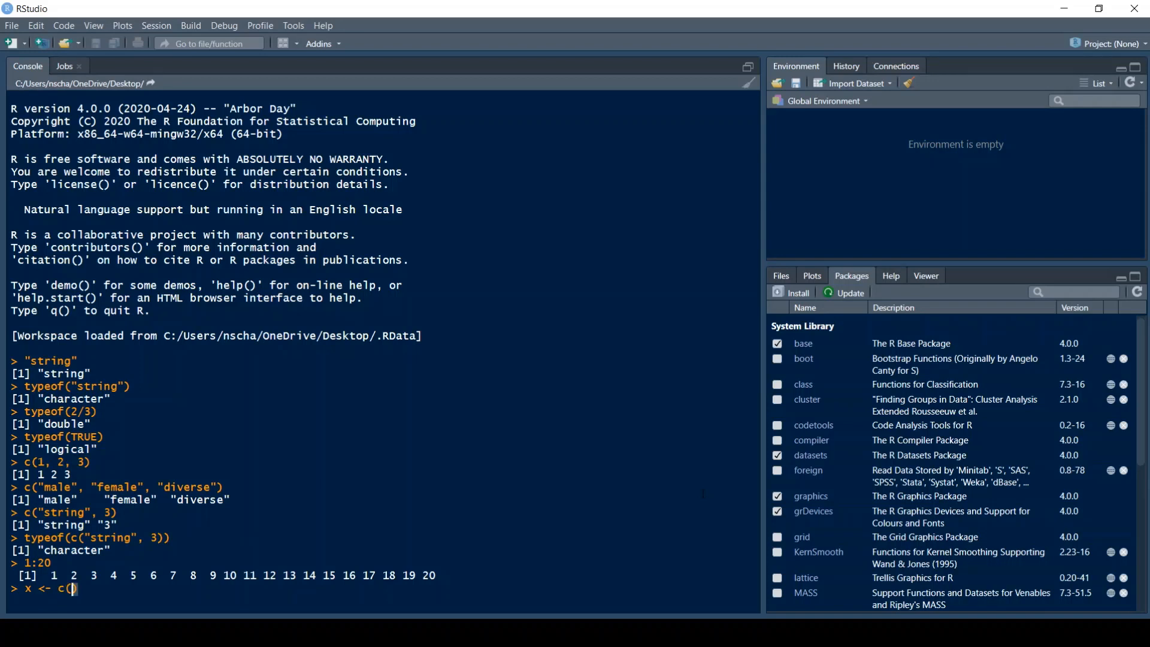
type("1, 2, 3")
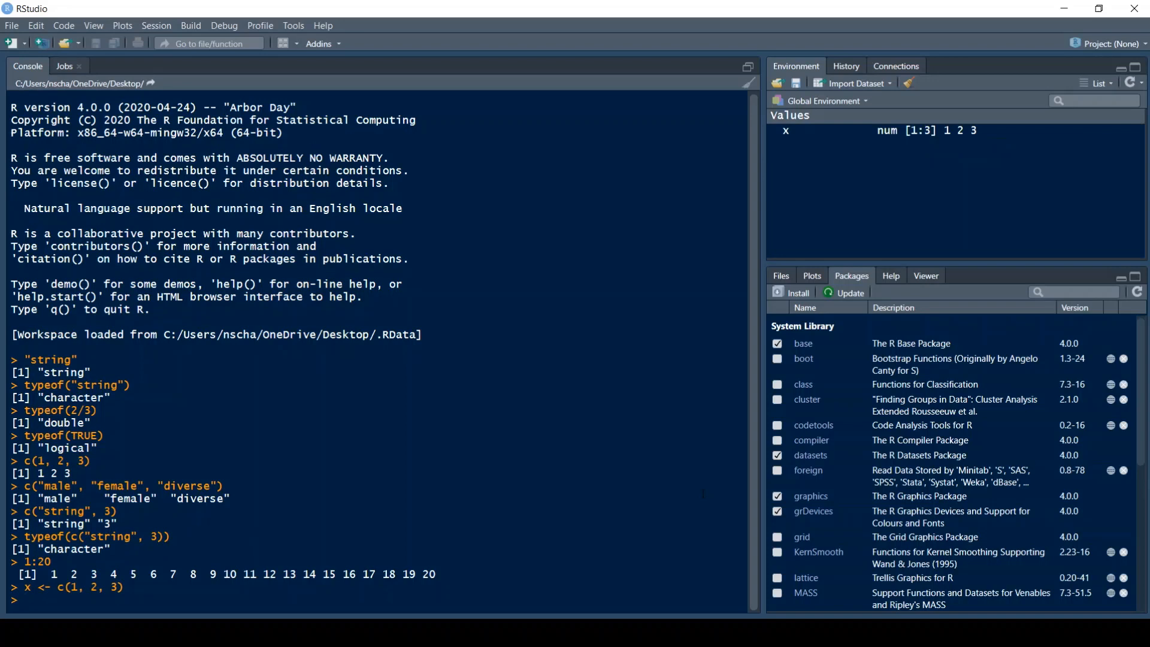
type("length(")
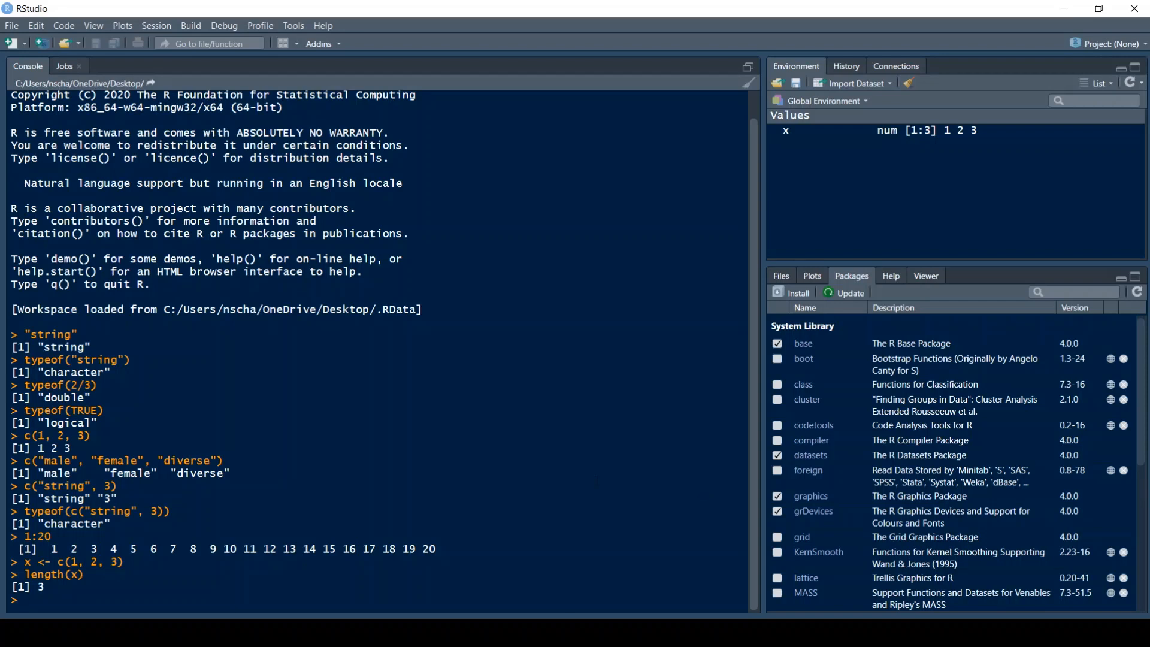
- Run seq(1, 5, by = 0.5) to step from 1 to 5 by 0.5
type("s")
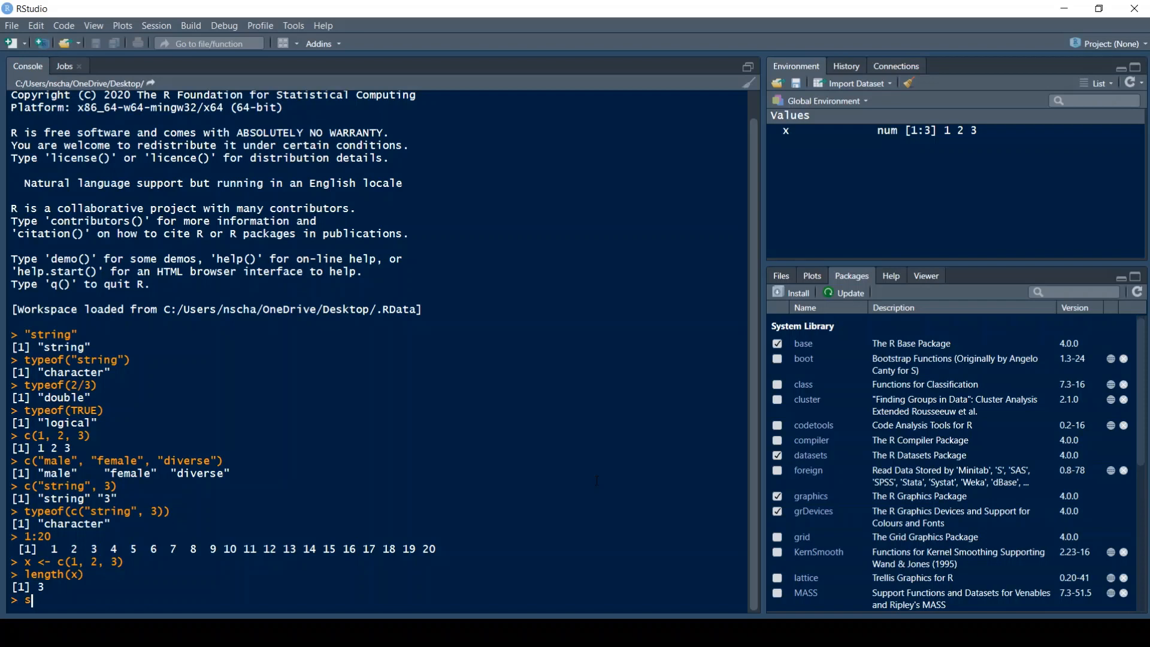
type("eq(")
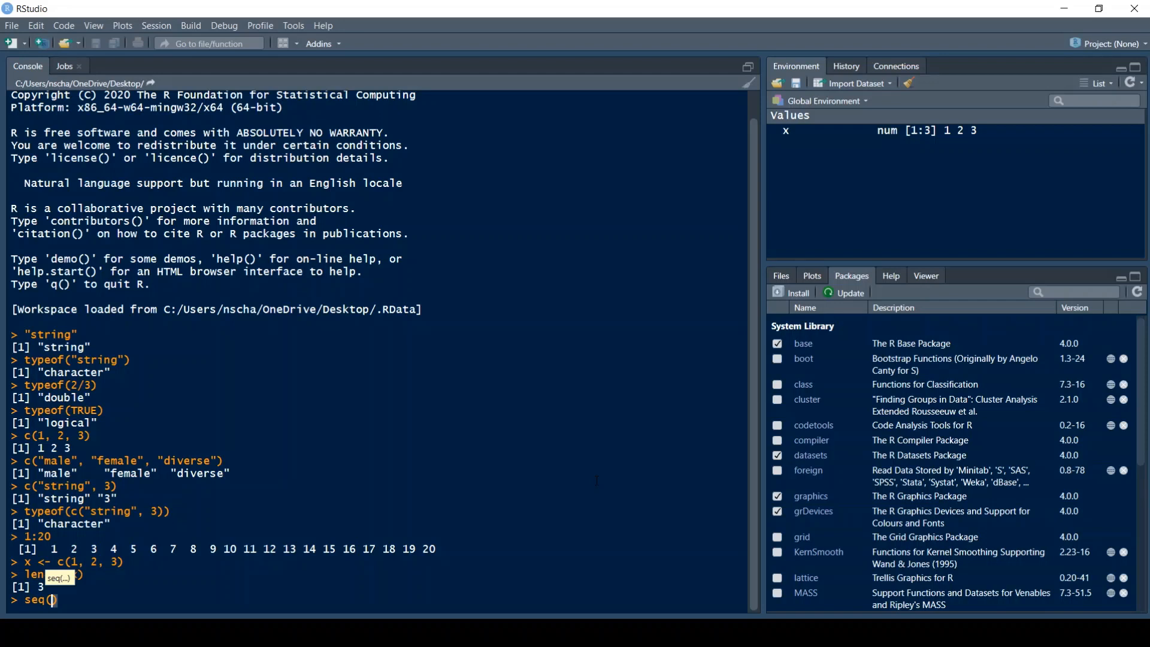
type("1, 5,")
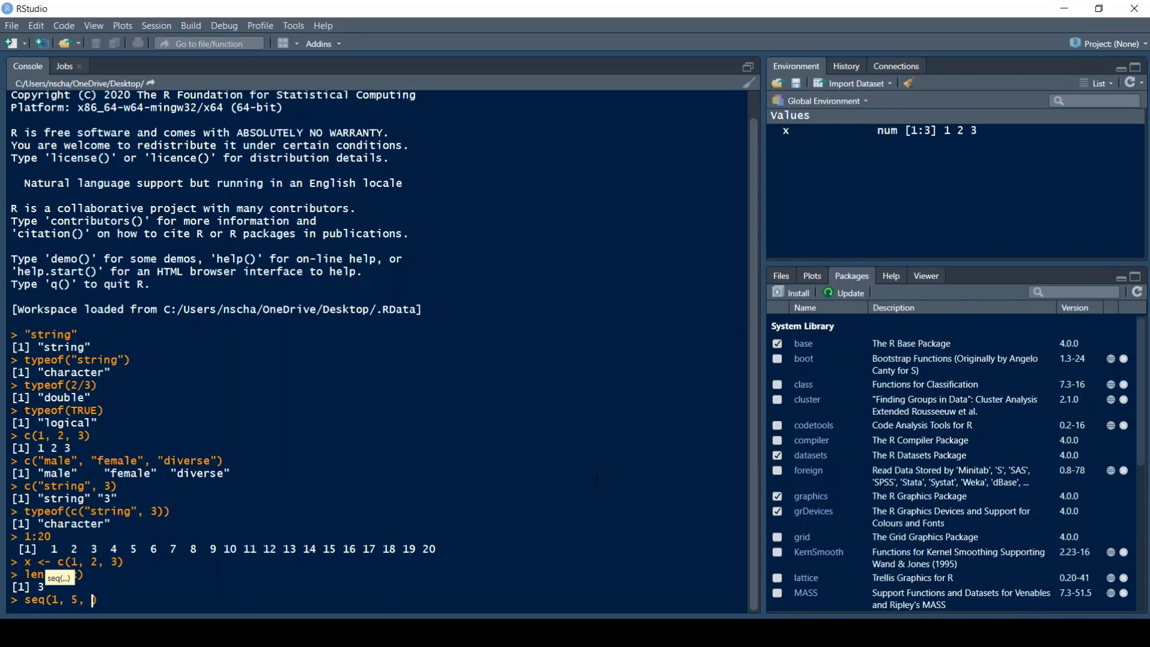
type("by =")
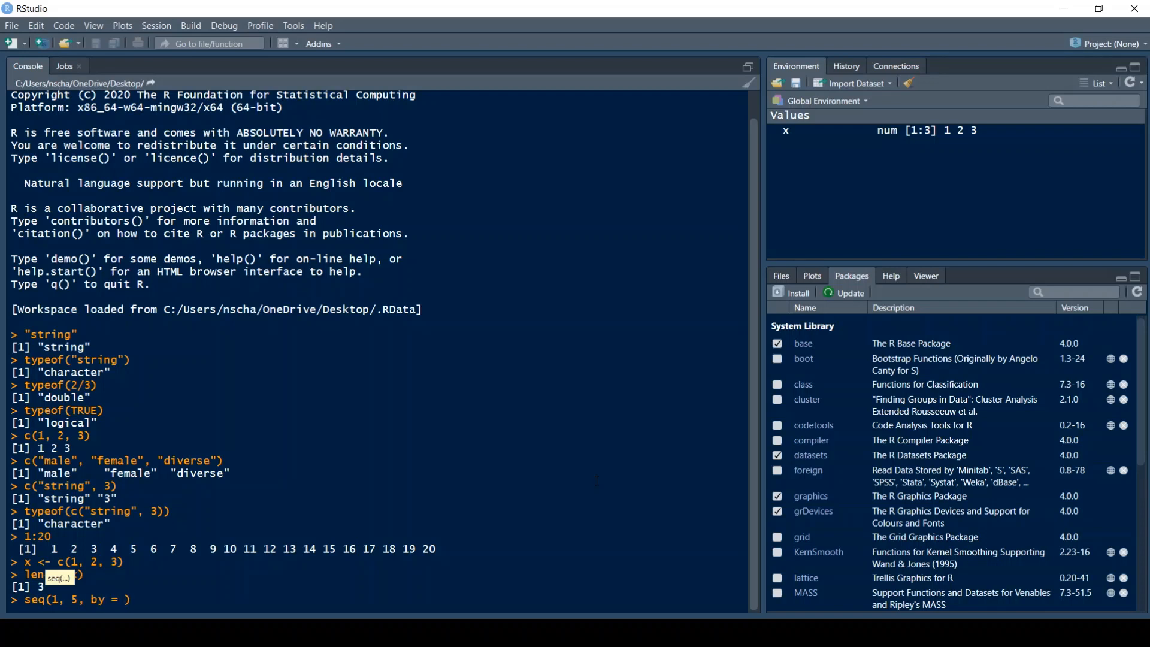
type("0.5")
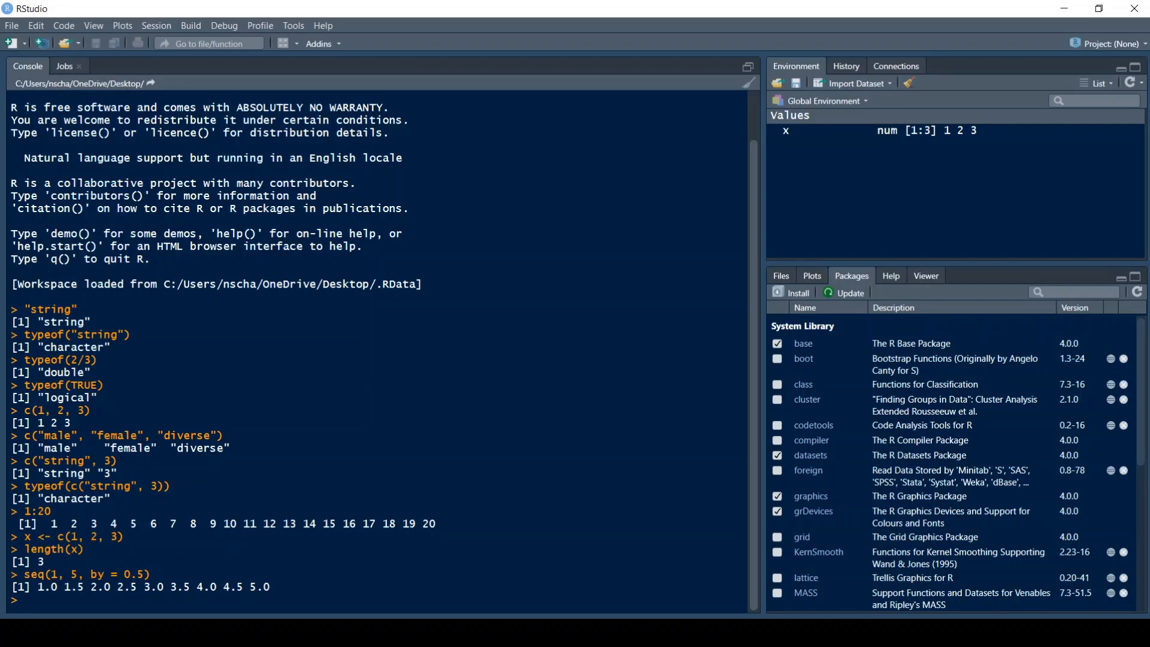
- Run seq(1, 5, length.out = 10) for ten evenly spaced values
type("seq(")
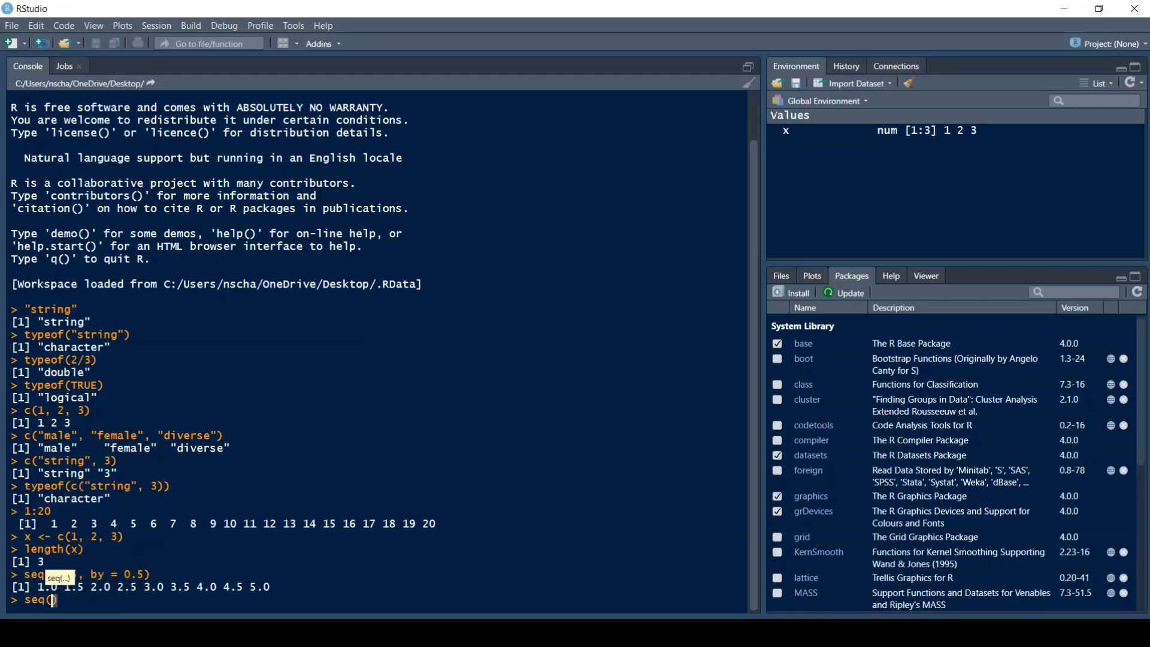
type("1, 5,")
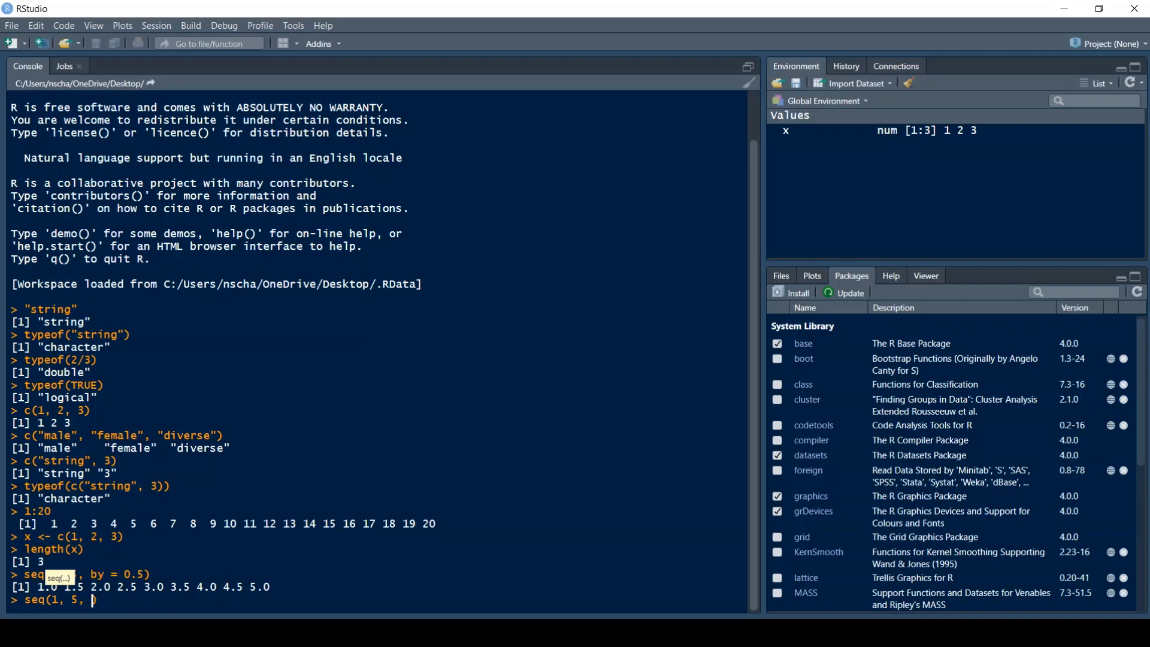
type("length.out = 10")
type("rep(")
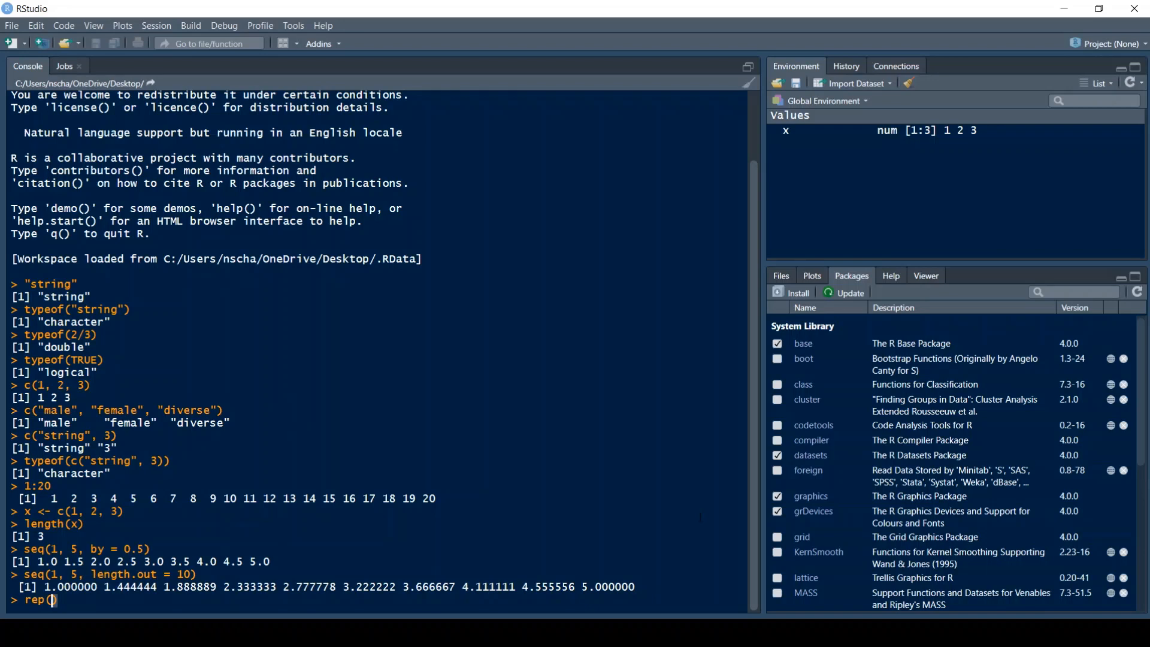
- Run rep(1, times = 10) for ten 1s and rep(c(0,1), times = 10) alternating 0 1
type("1,")
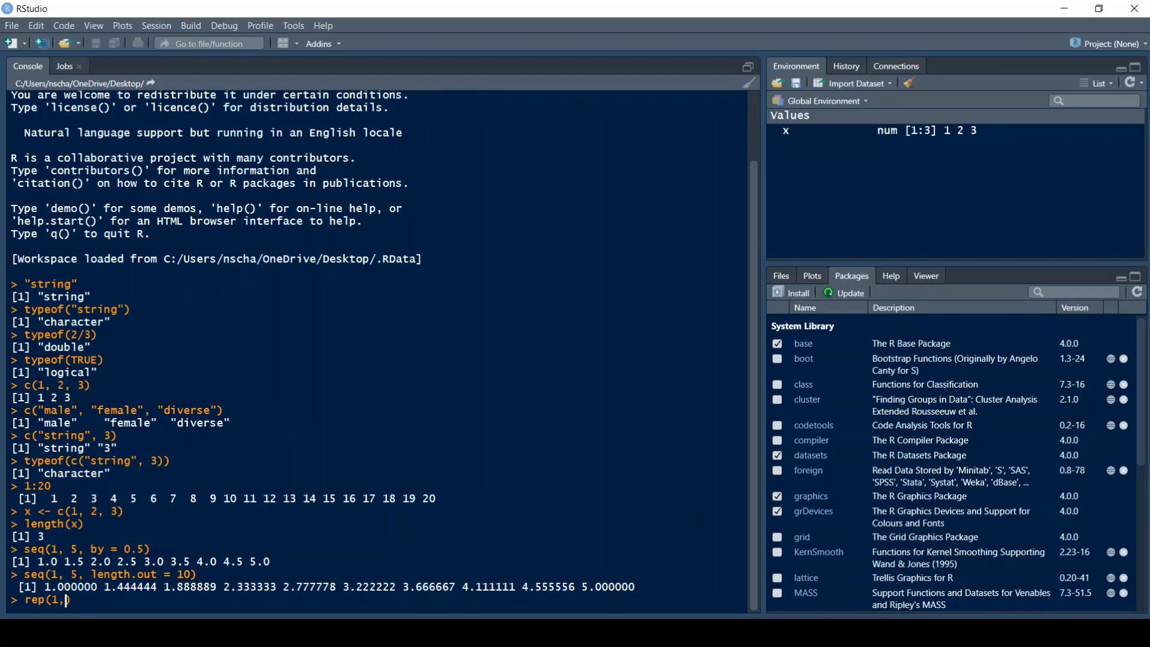
type("times = 10")
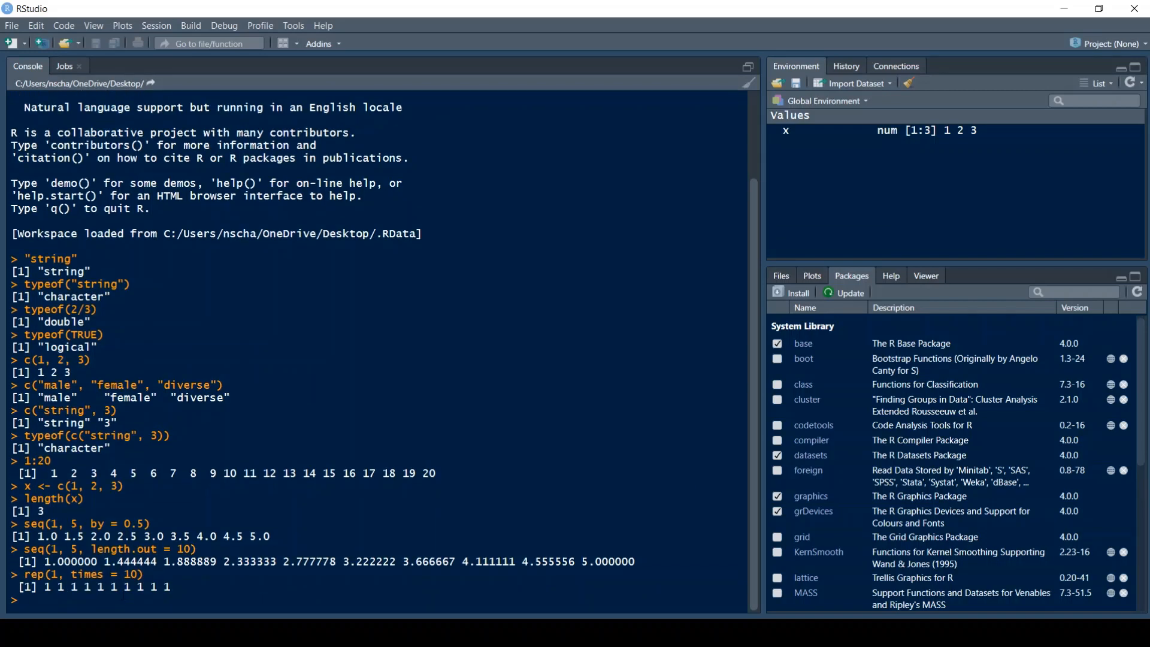
type("rep")
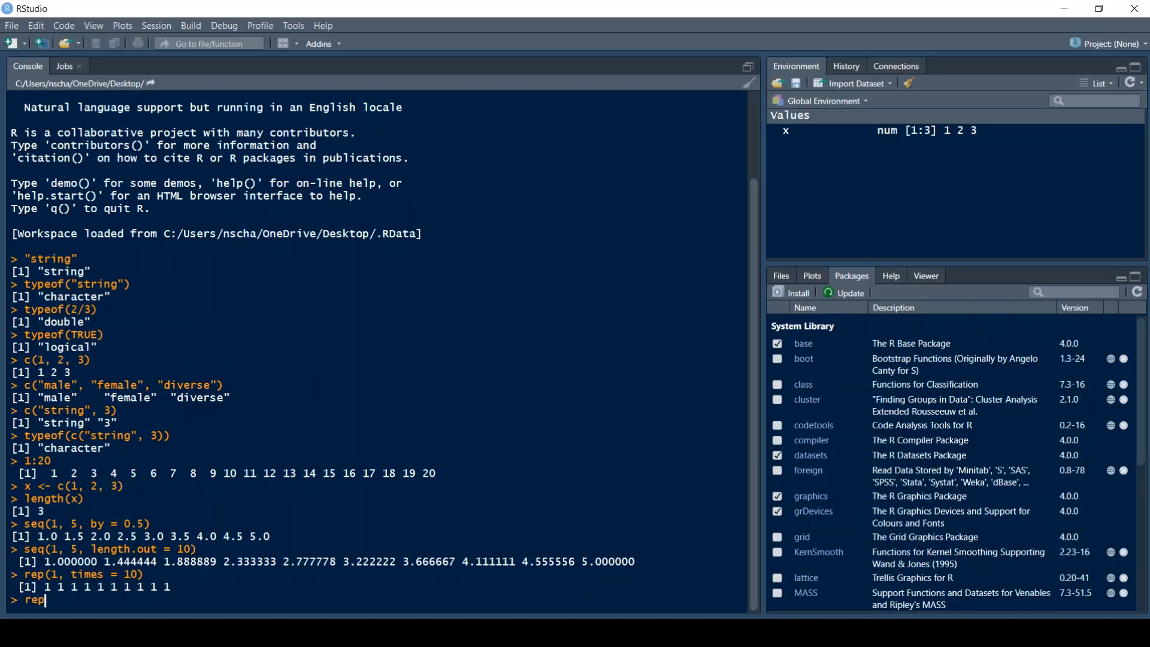
type("(")
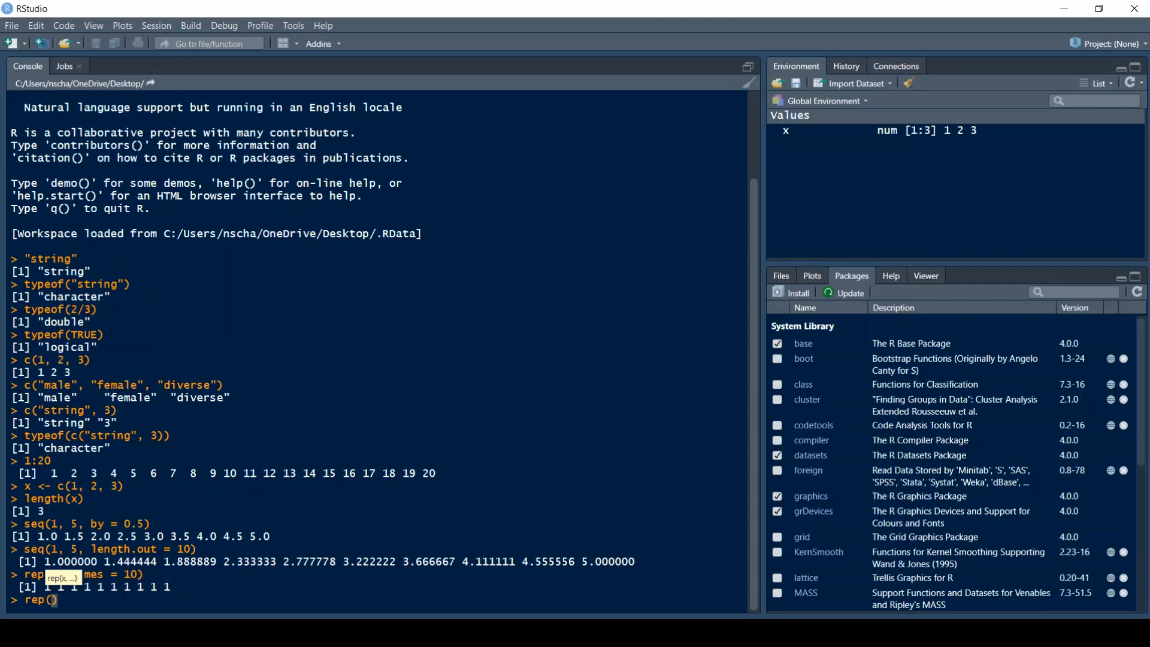
type("c(0")
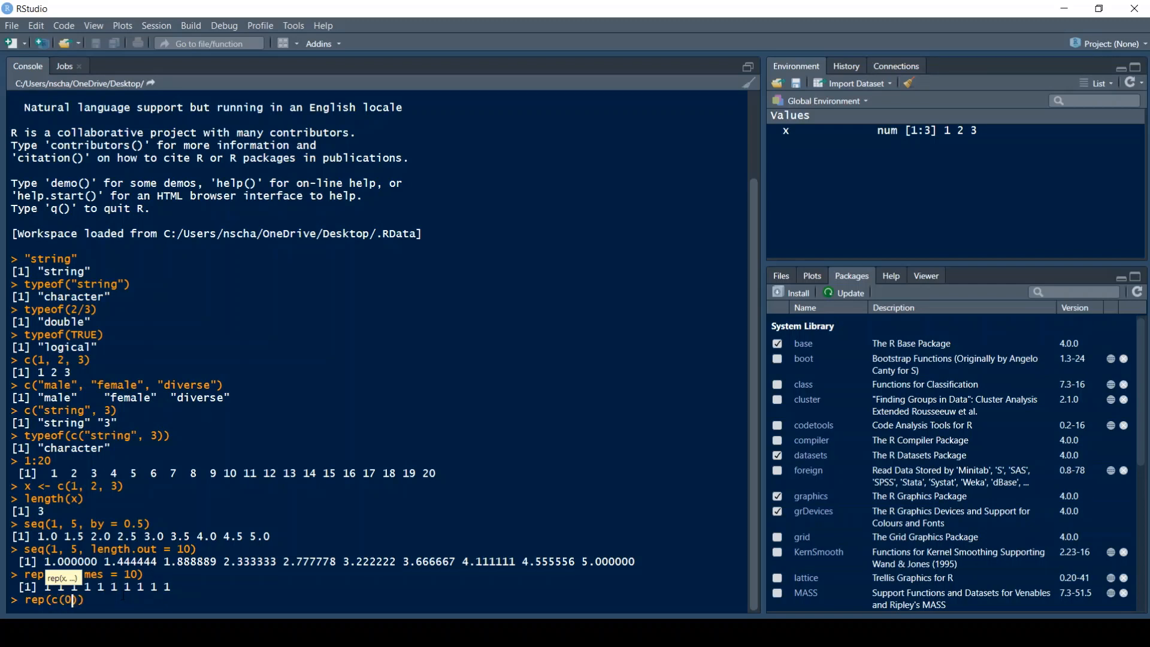
type(",1), times = 10")
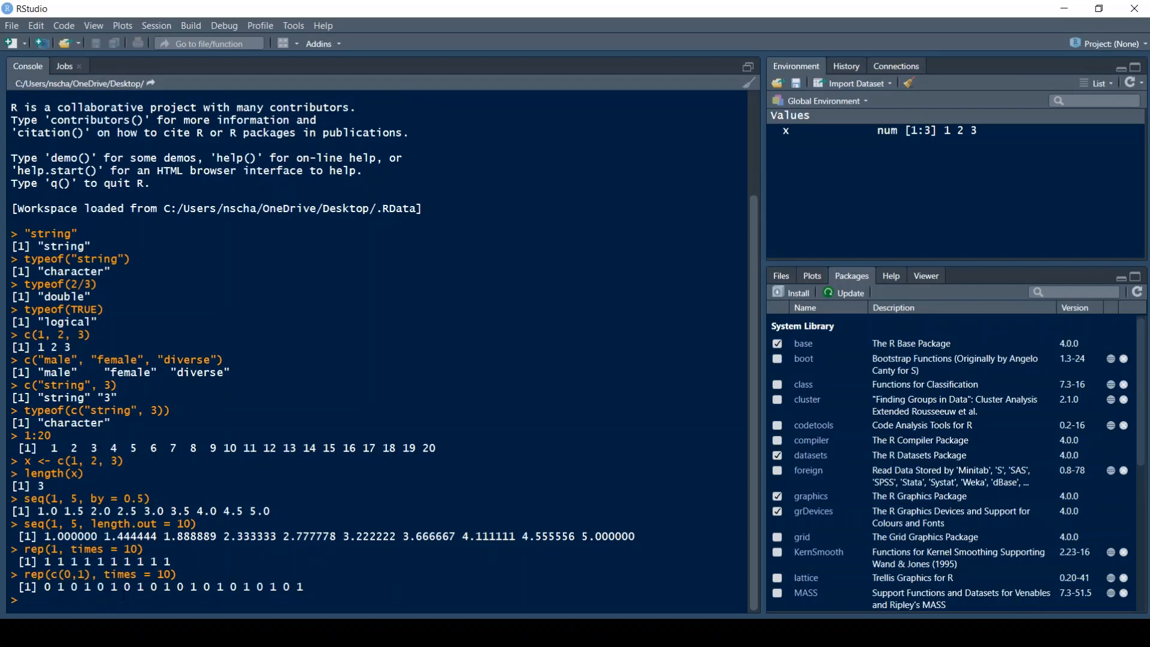
- Run rep(c(0,1), each = 10), then open the ?rep and ?seq help pages
left_click(889, 275)
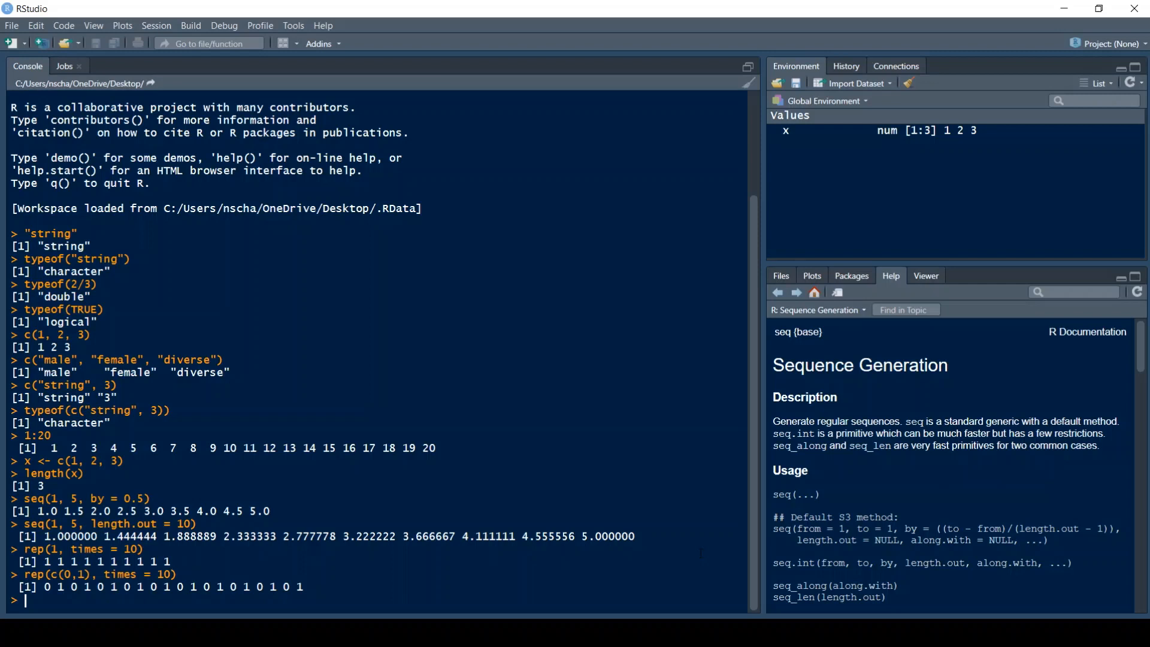
type("rep(c(0,1), times = 10)")
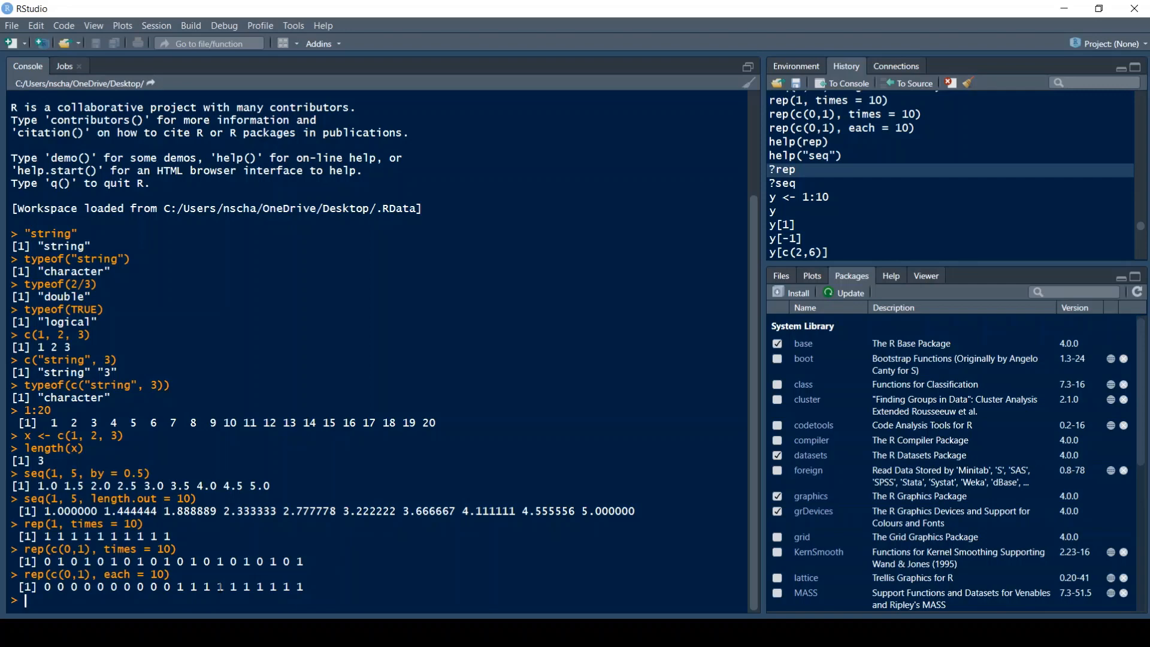
type("rep")
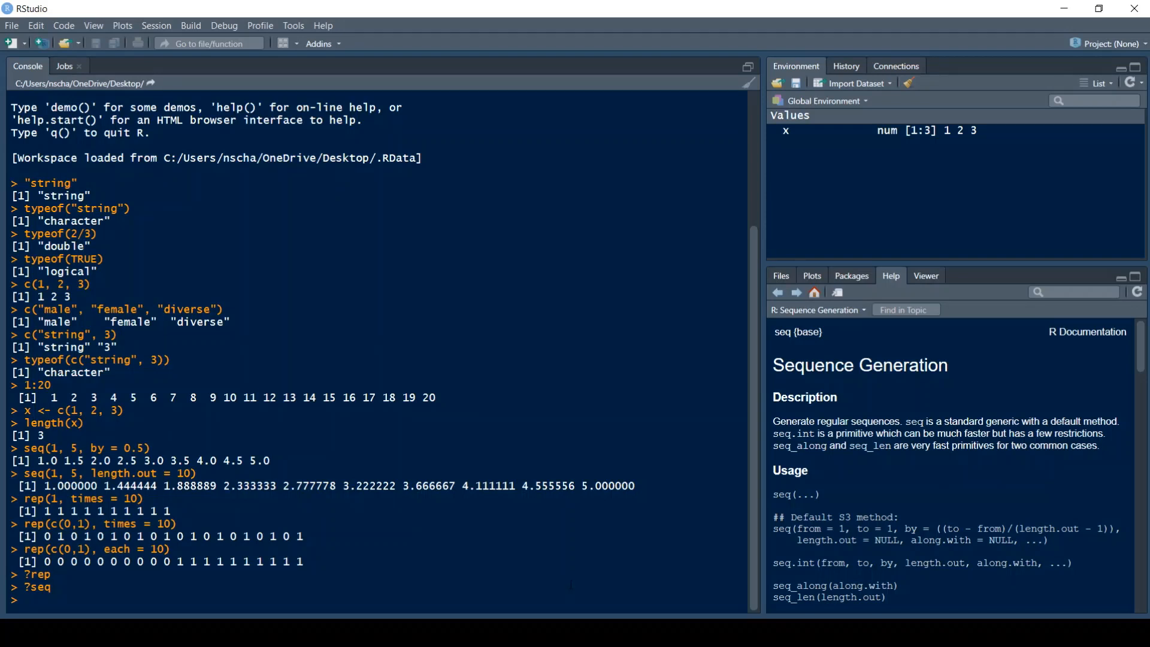
- Assign y <- 1:10, print y, and take its first element y[1]
type("y <- 1")
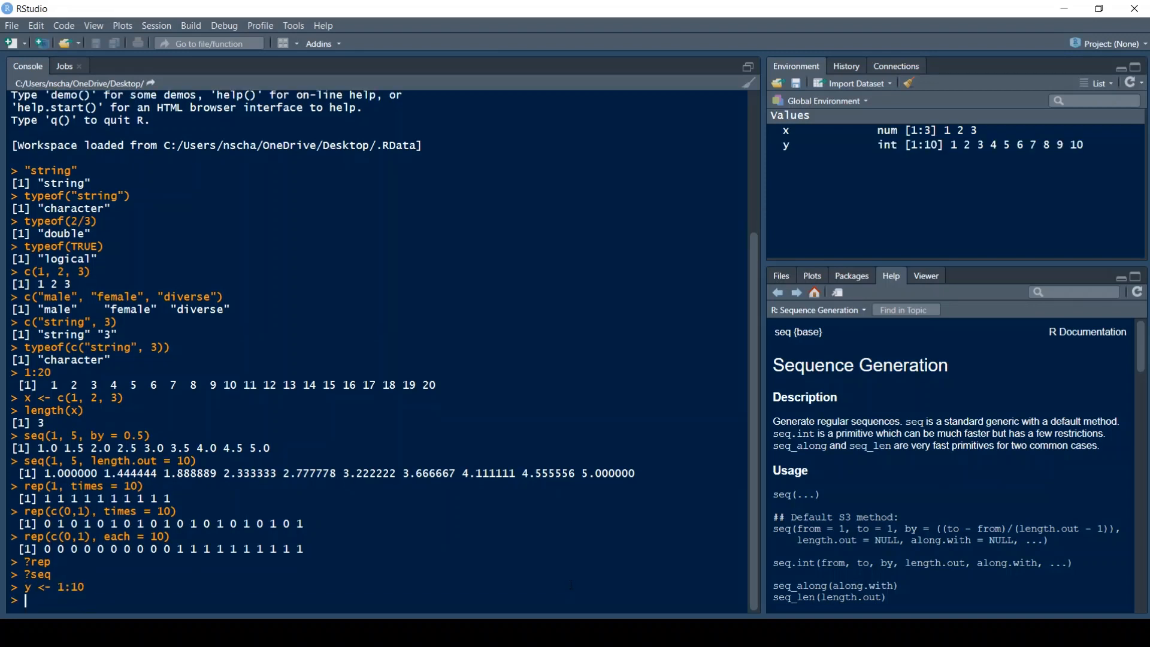
type("y")
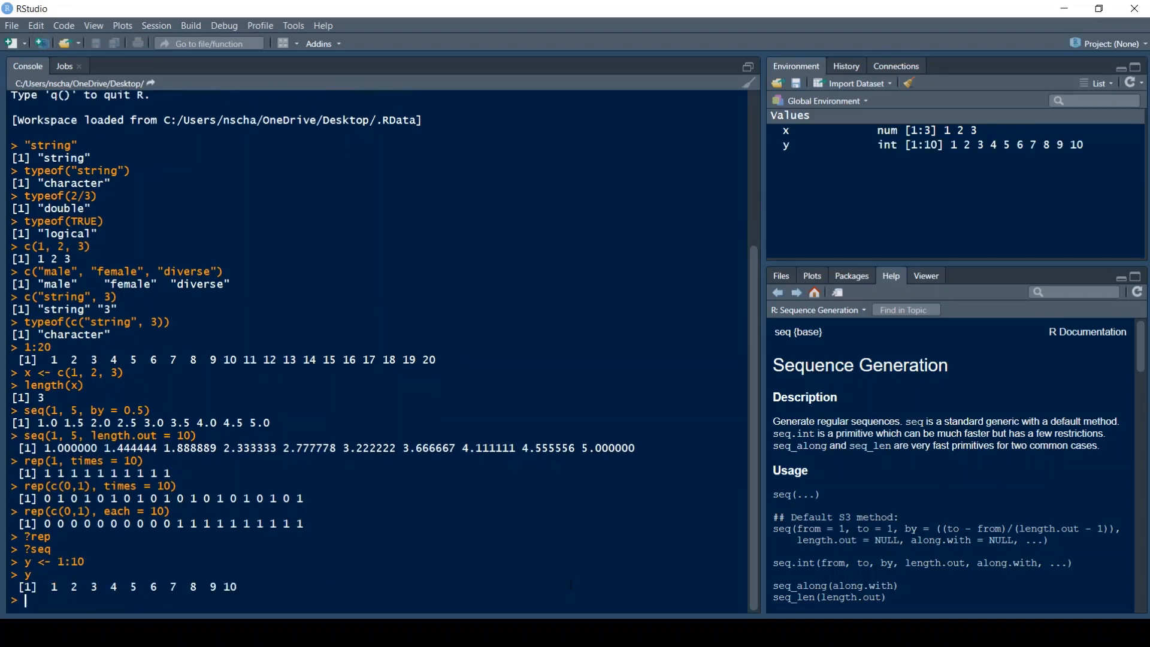
type("y")
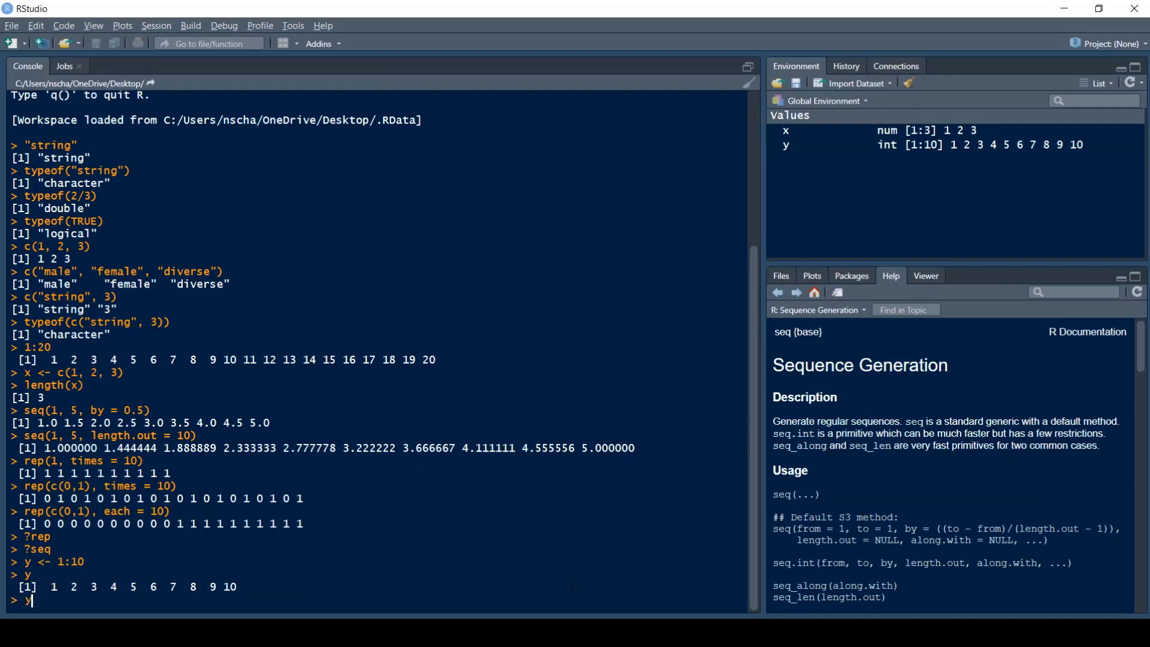
type("[]")
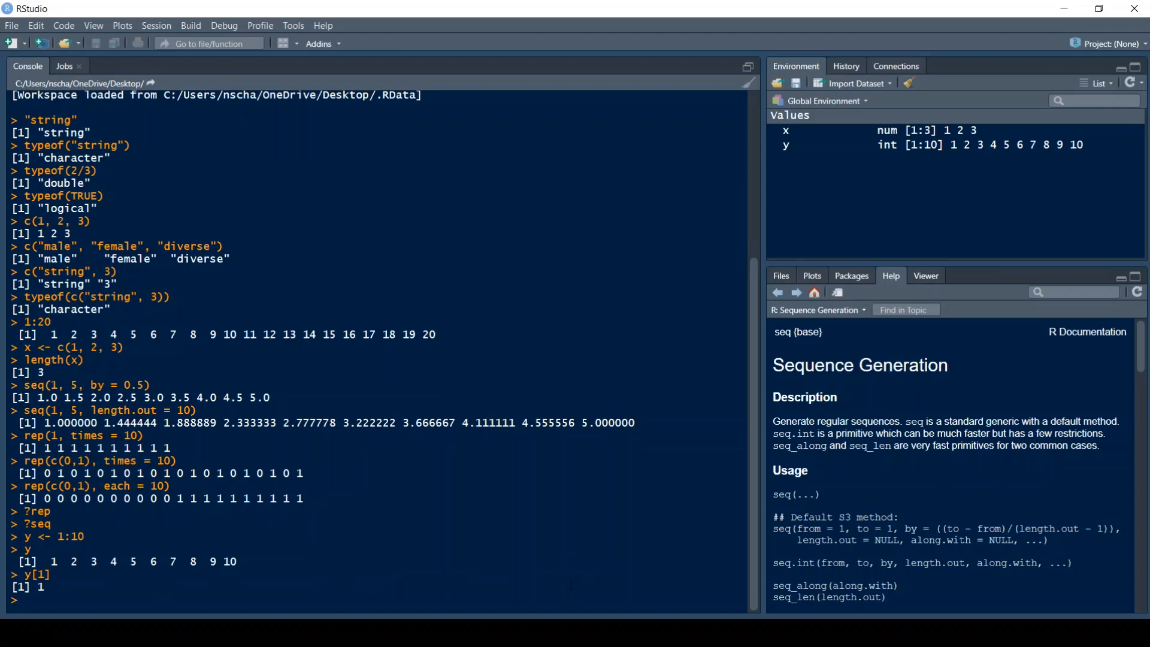
- Index y with y[-1] for 2–10 and y[c(2,6)] for 2 6
type("y[")
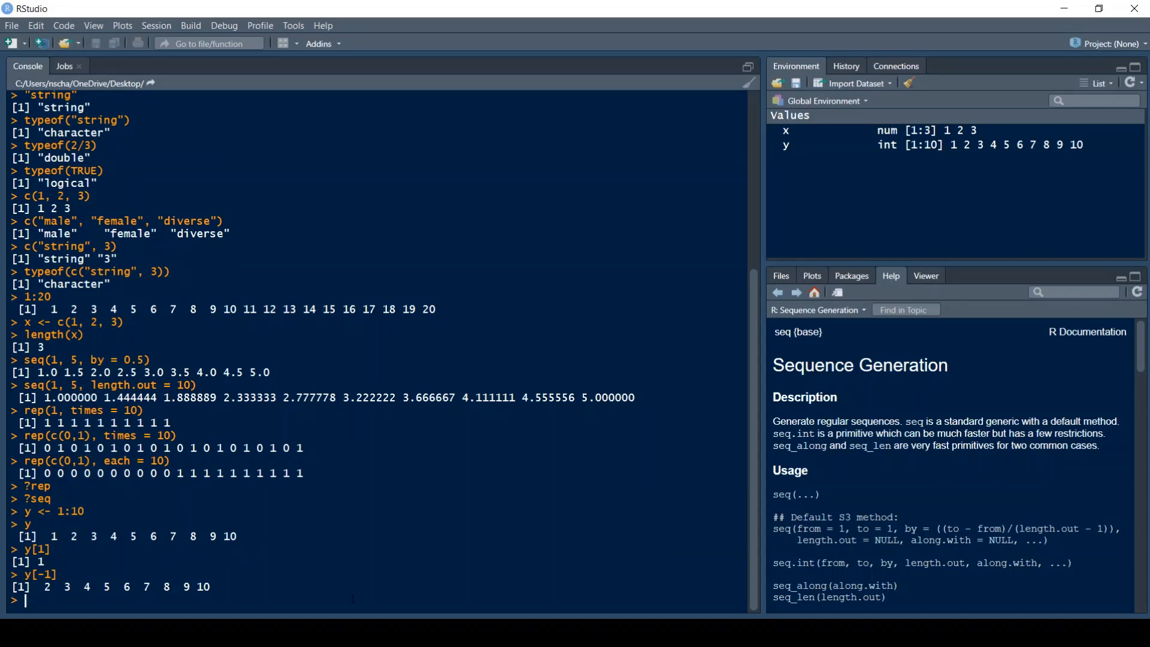
type("y[")
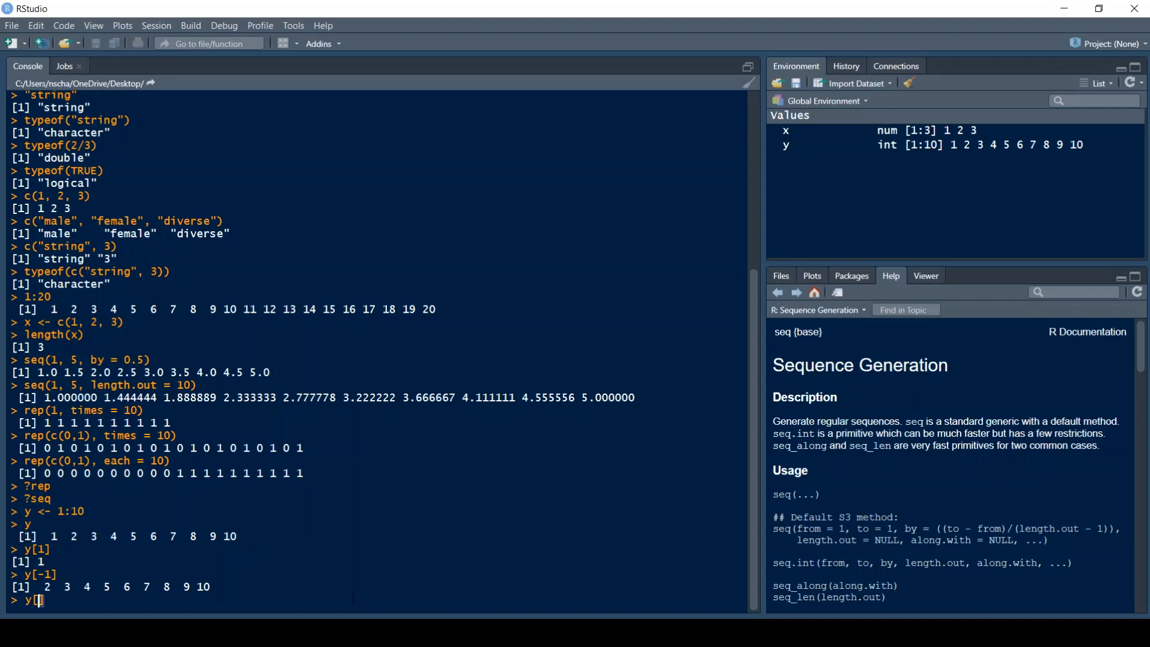
type("c(")
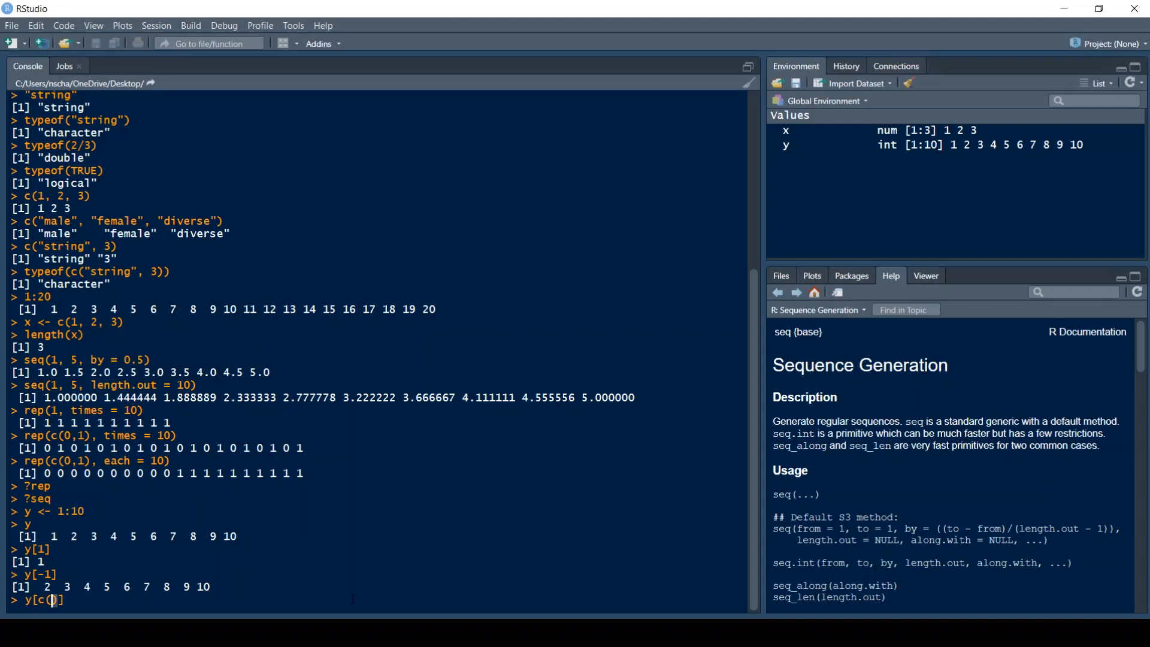
type(",6")
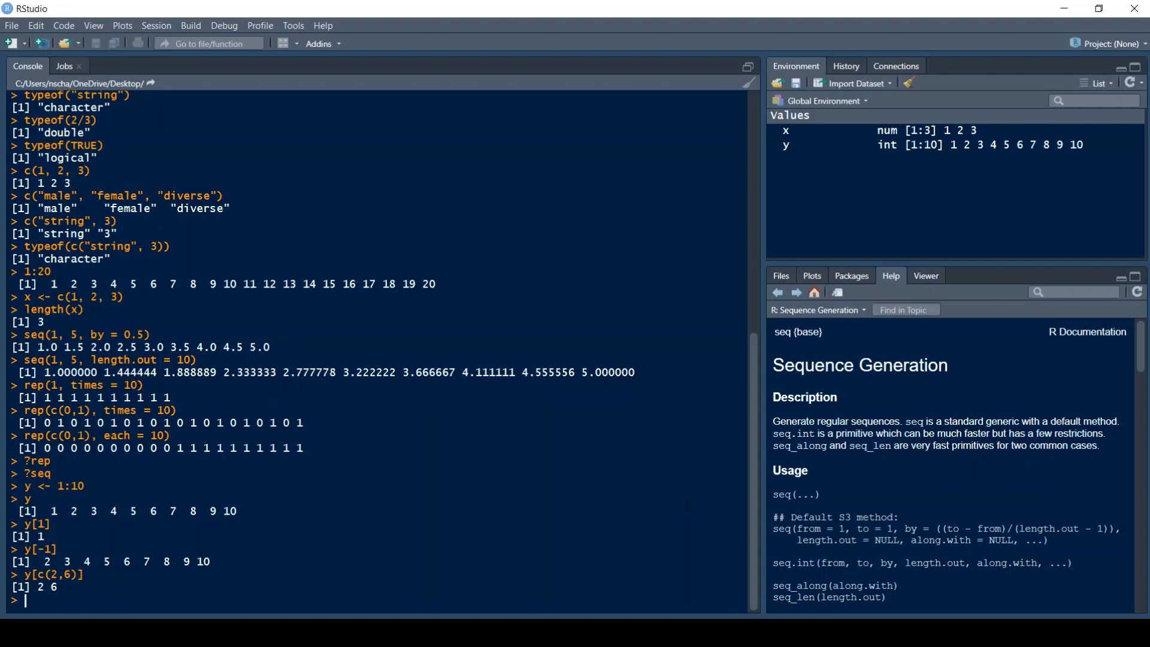
type("z <-")
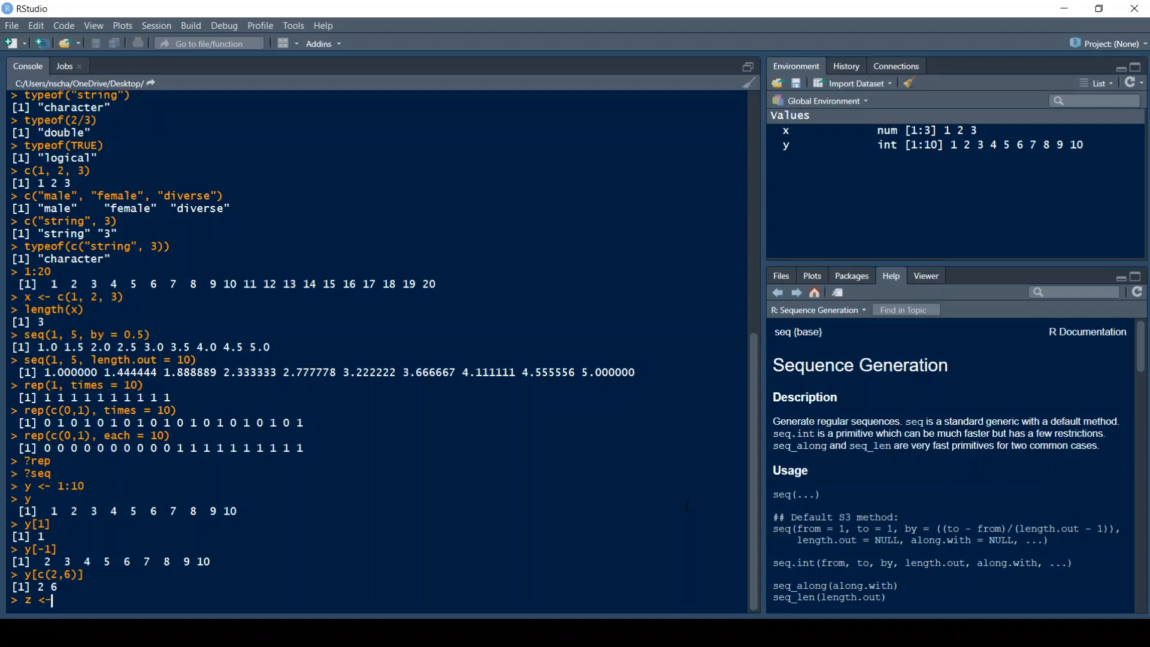
- Assign z <- 11:20, print y and z, and compute y+z and y*z
type("11:")
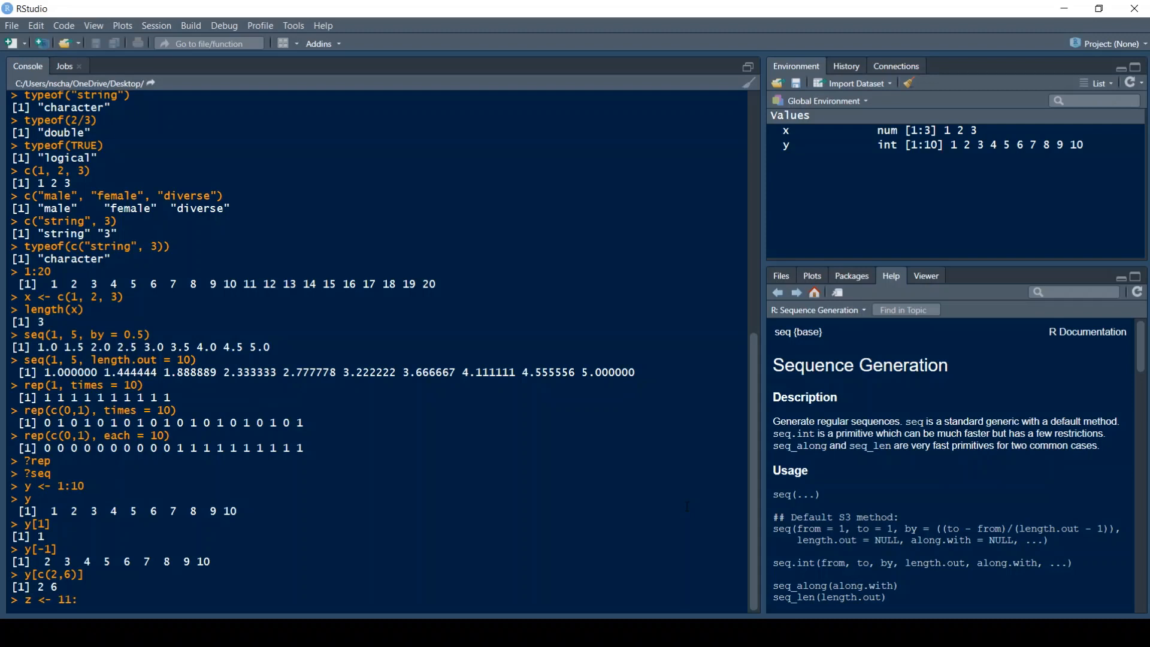
type("20")
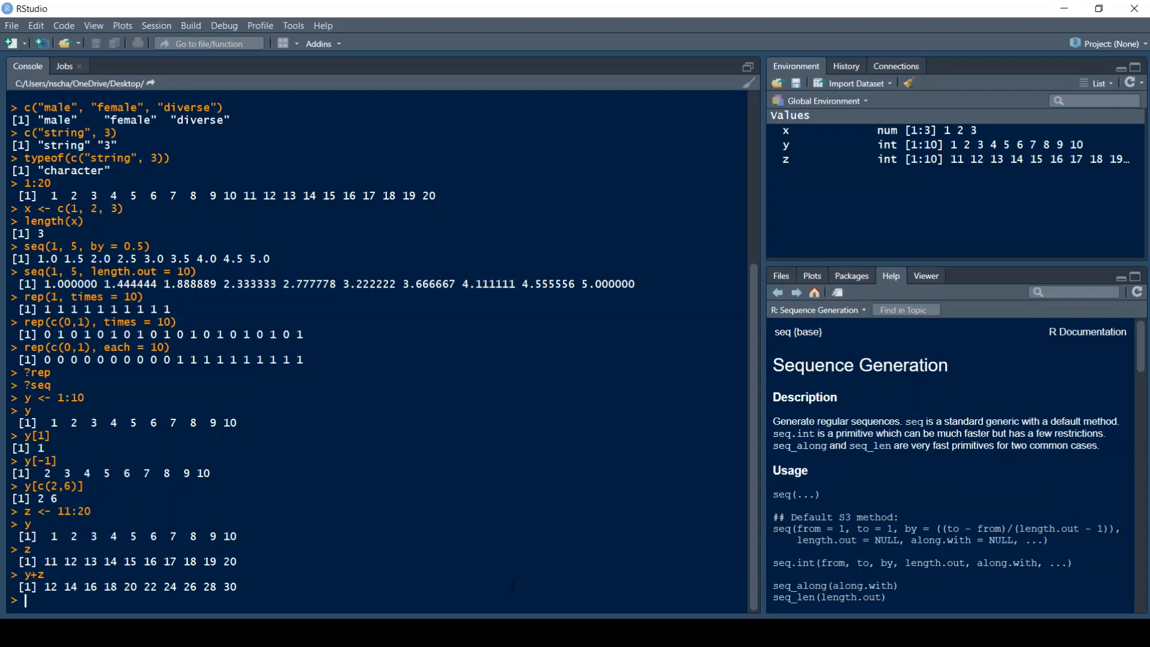
type("y")
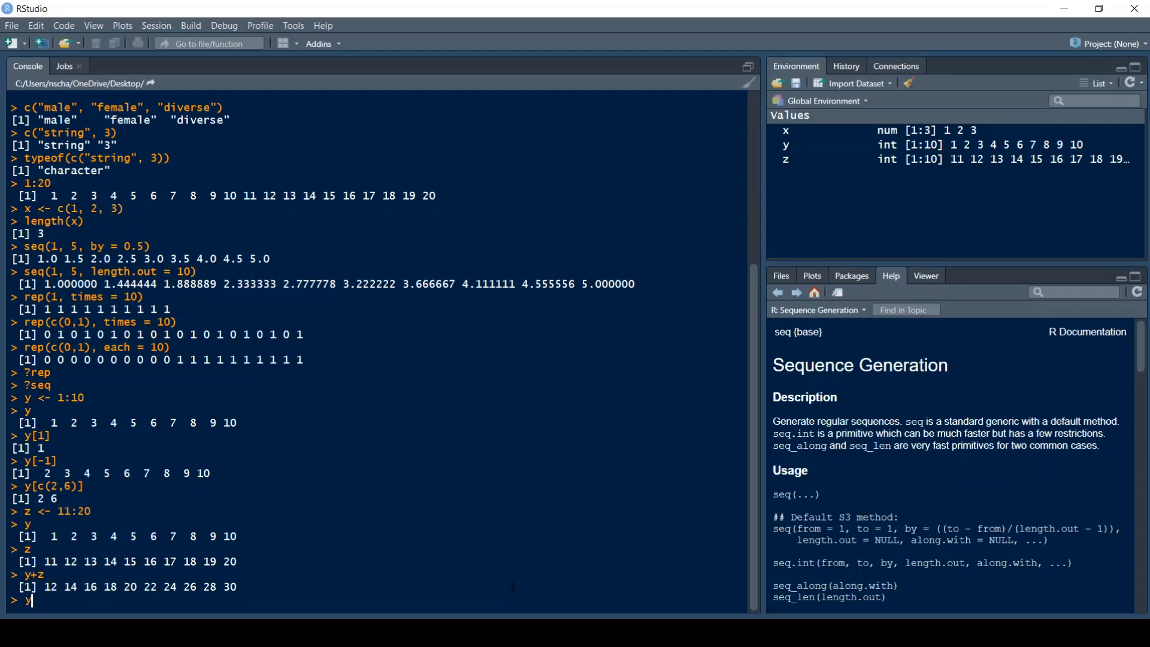
type("y*z")
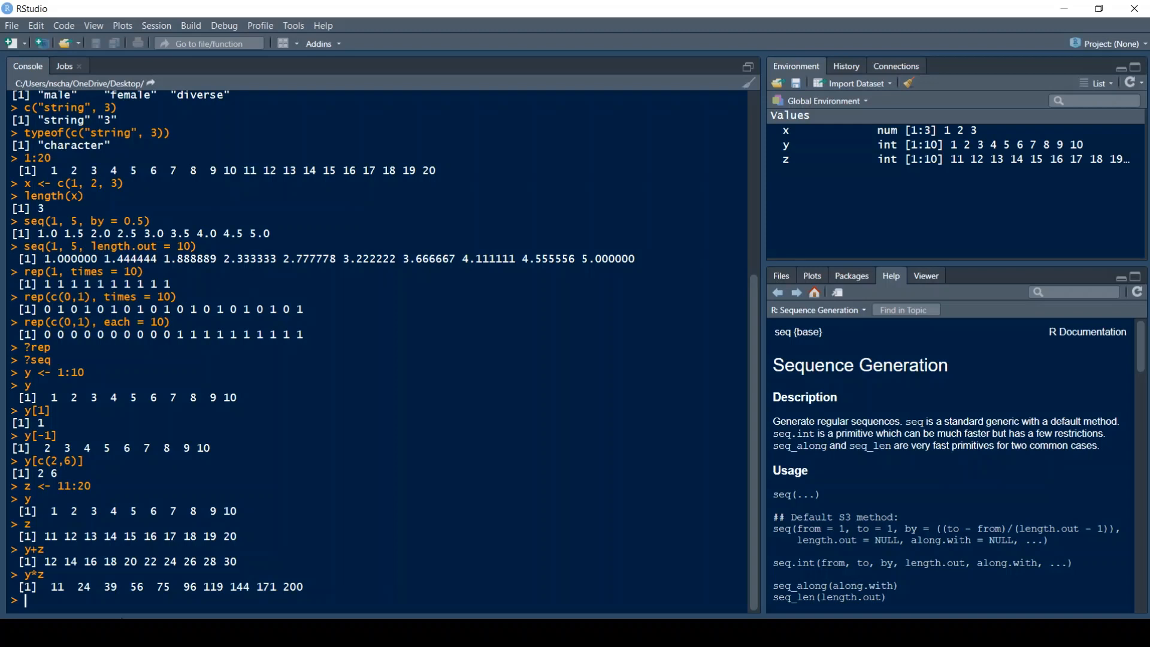
- Compute y %*% z to get 935, then print y again
type("y %*")
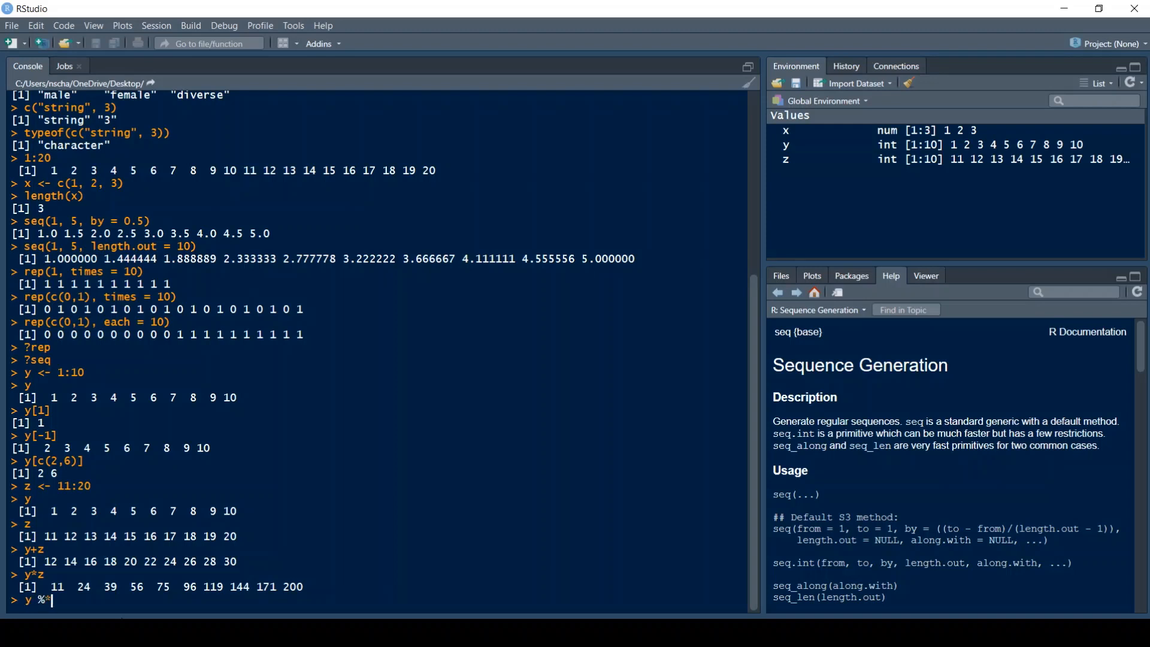
type("% z")
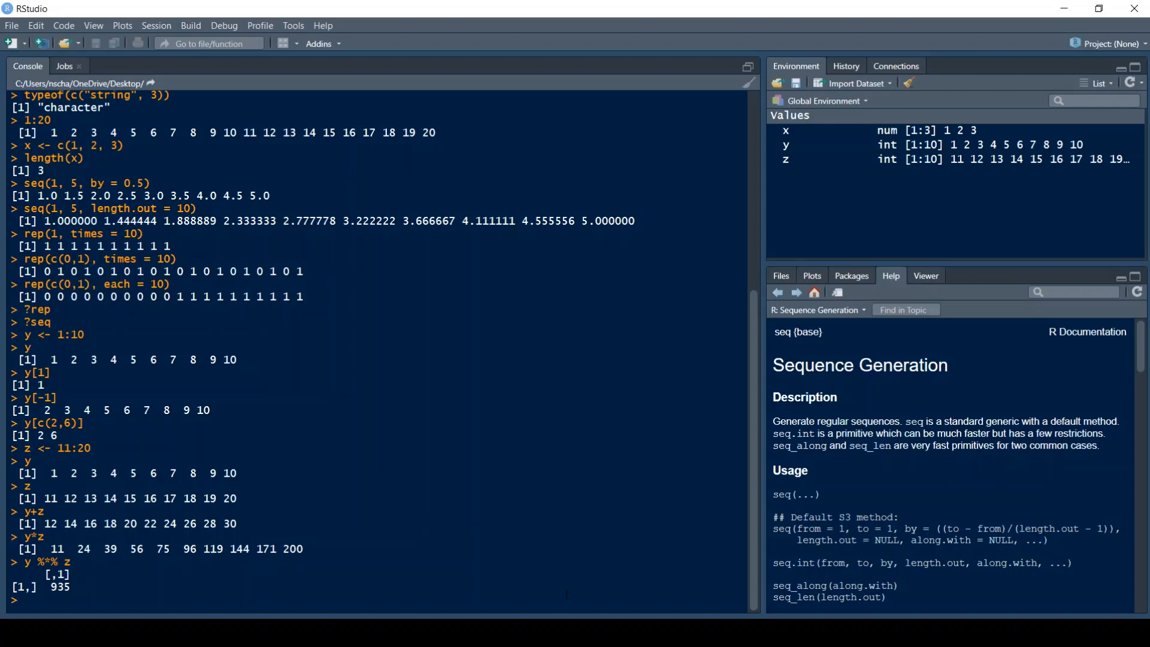
type("y")
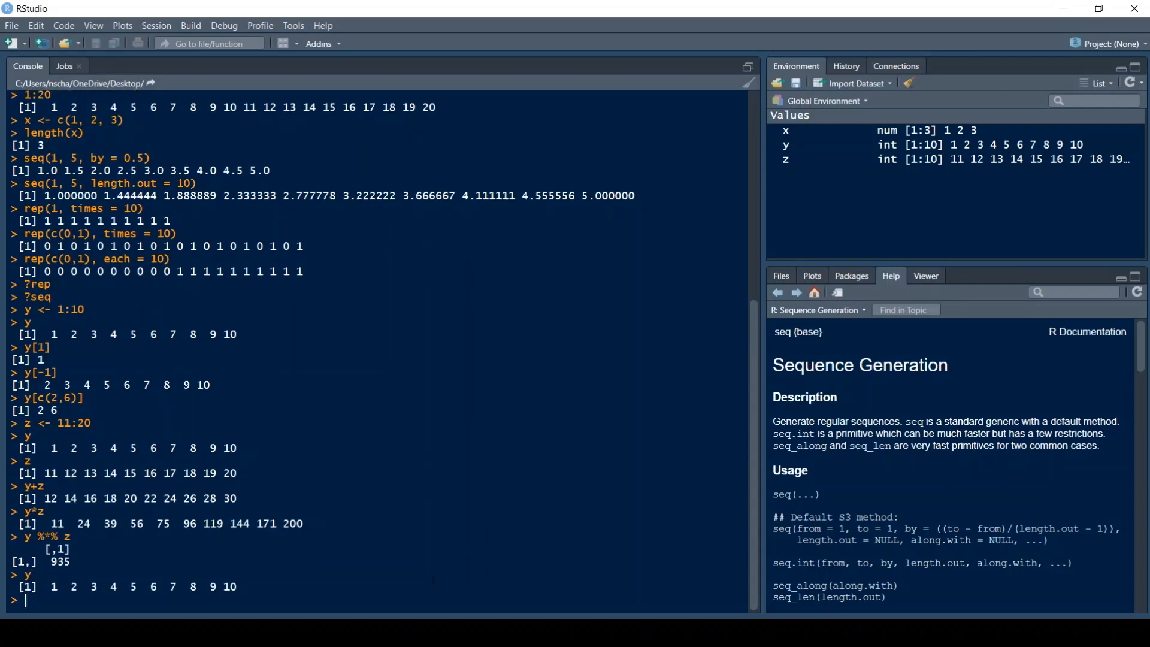
- Run sum(y) in the console to get 55, then enter prod(y)
type("sum(")
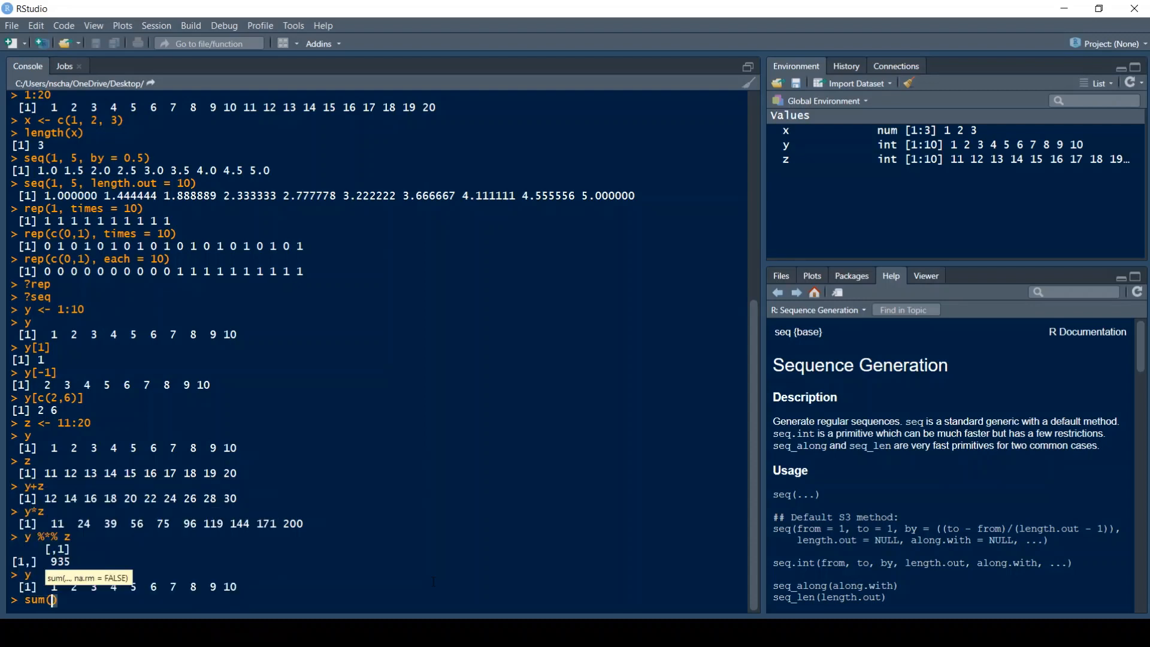
type("y")
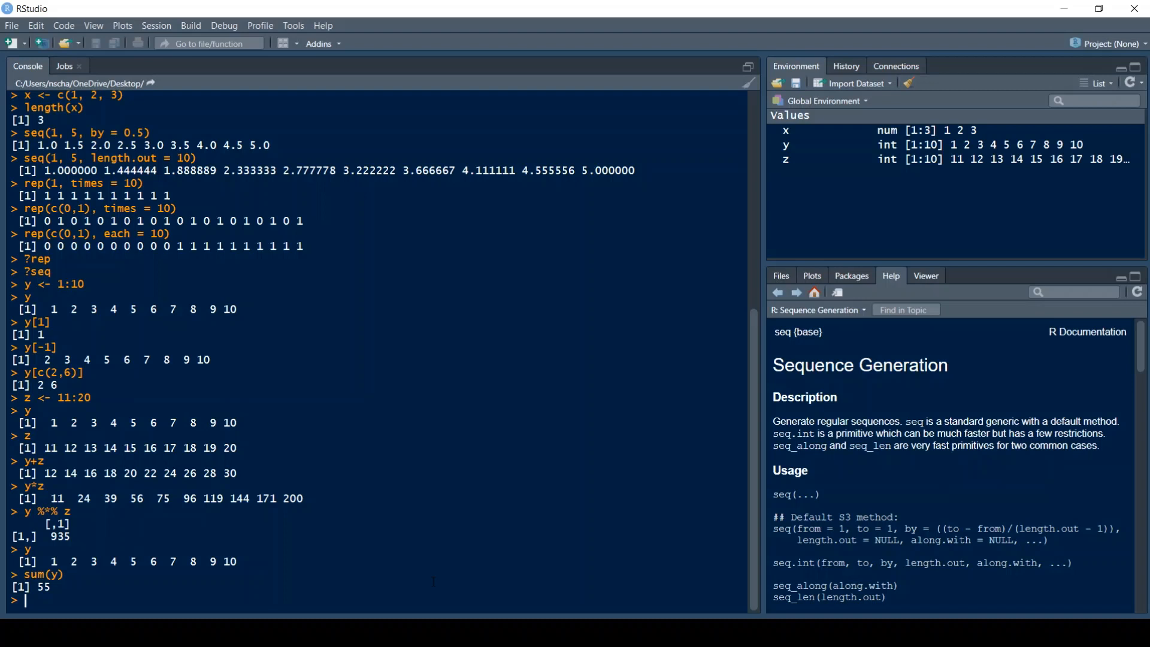
type("prod")
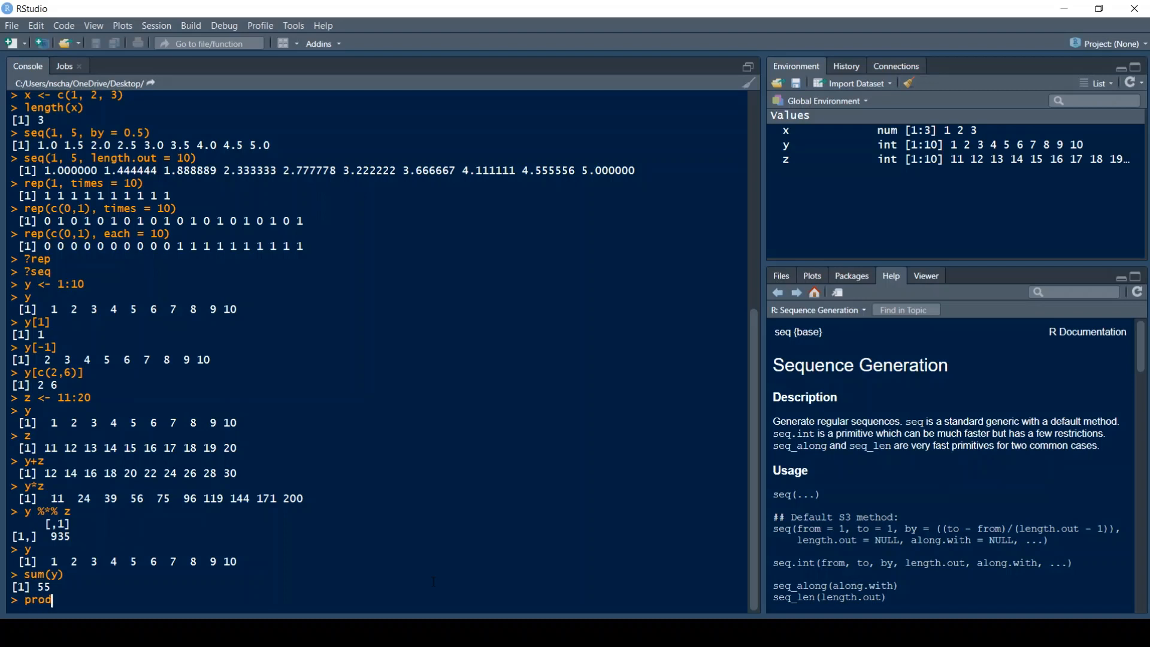
type("(y")
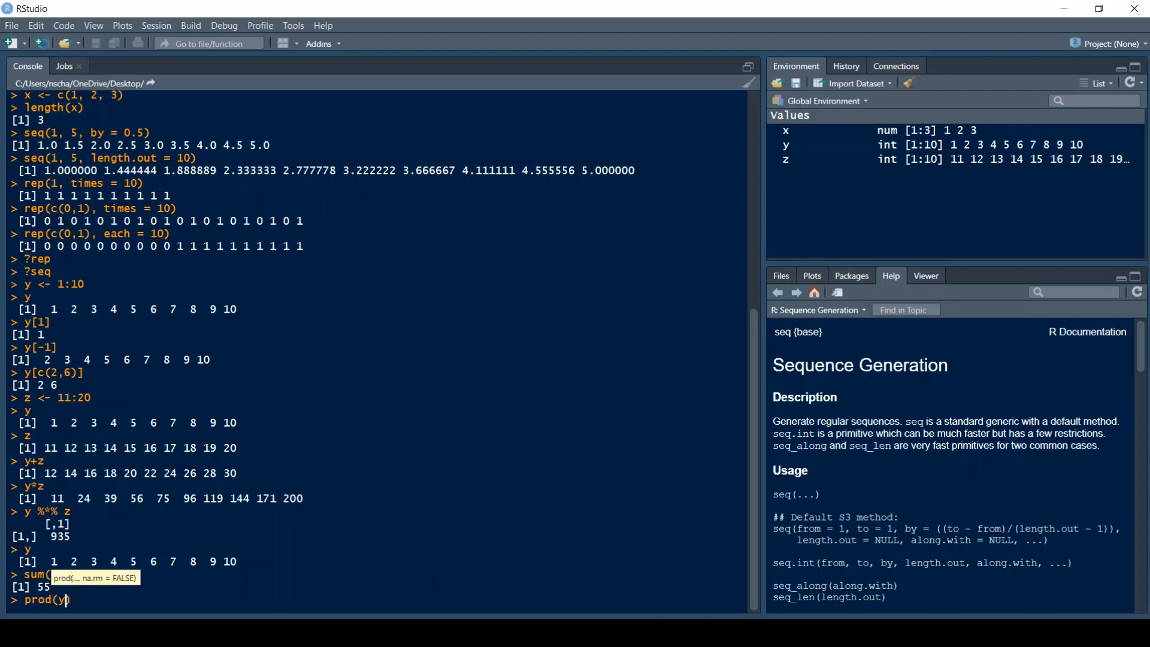